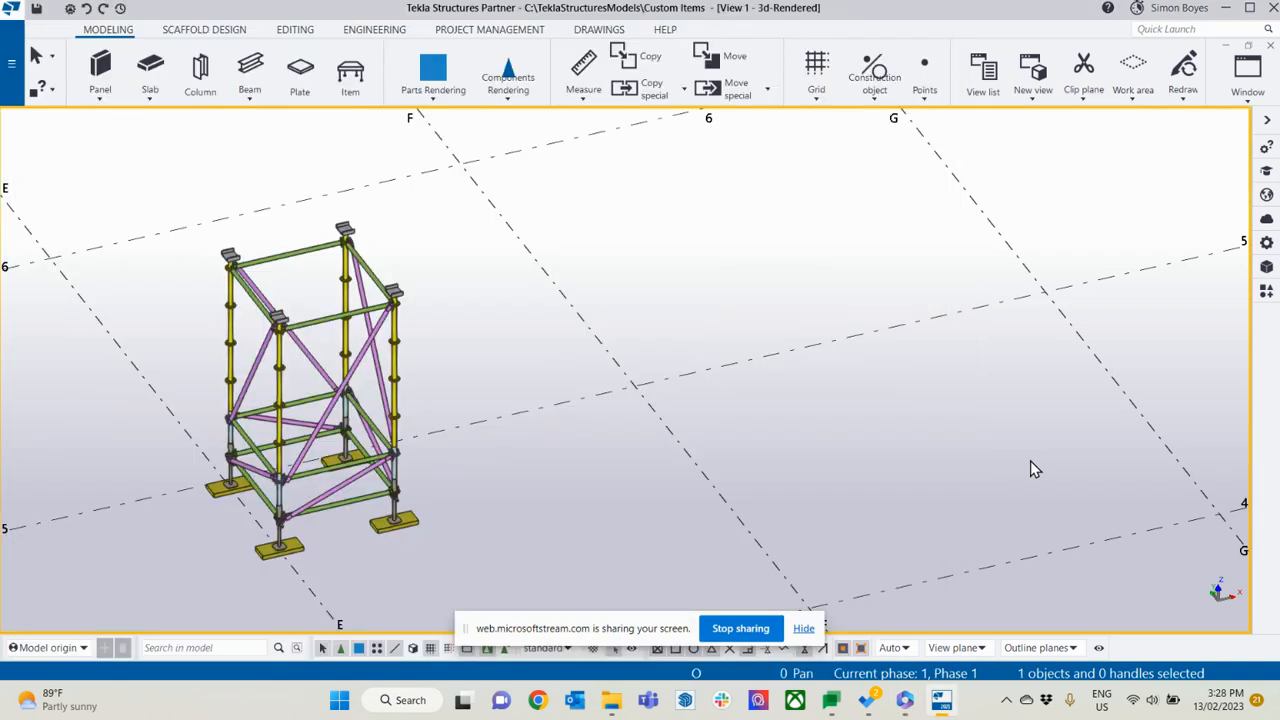
mouse_move(305, 550)
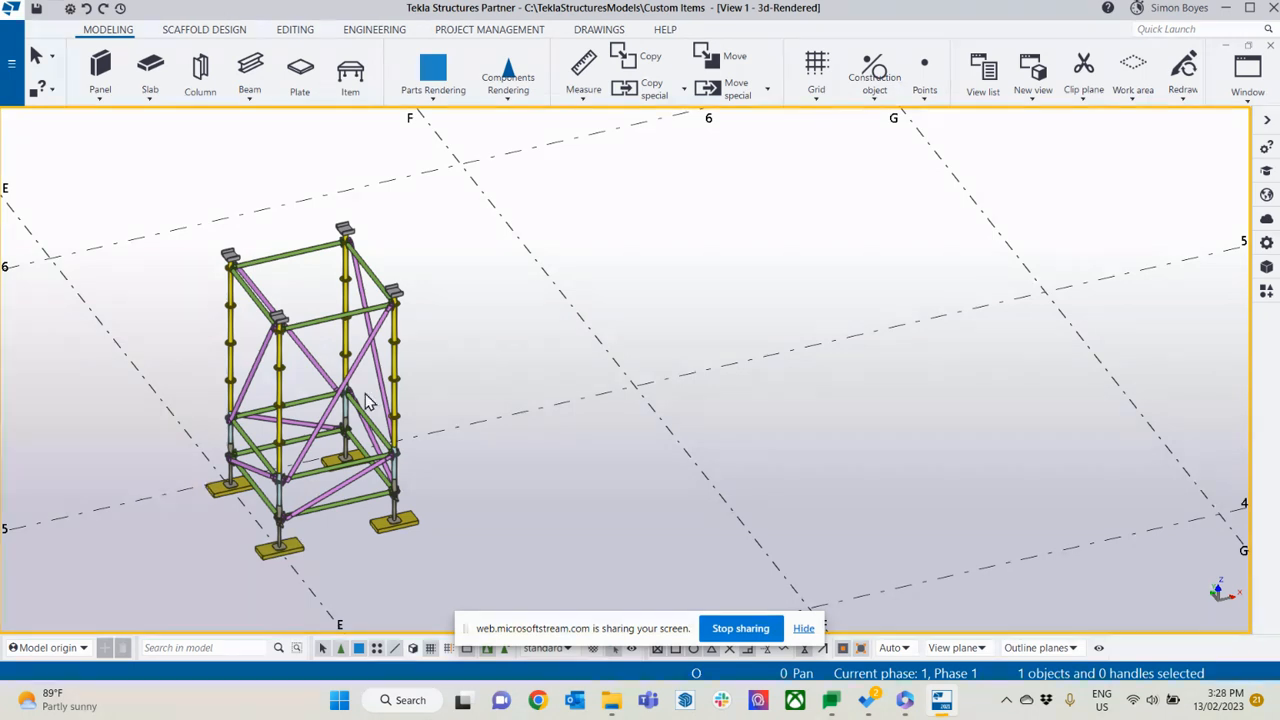
mouse_move(360, 405)
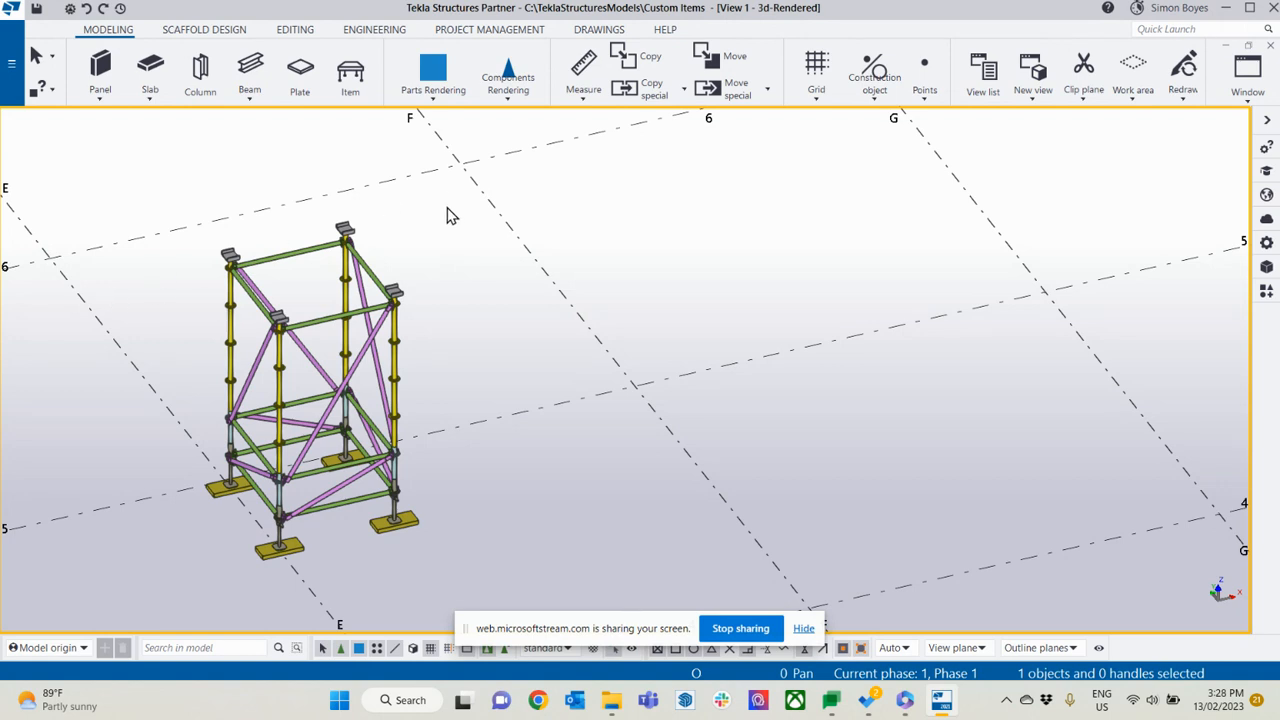
mouse_move(458, 303)
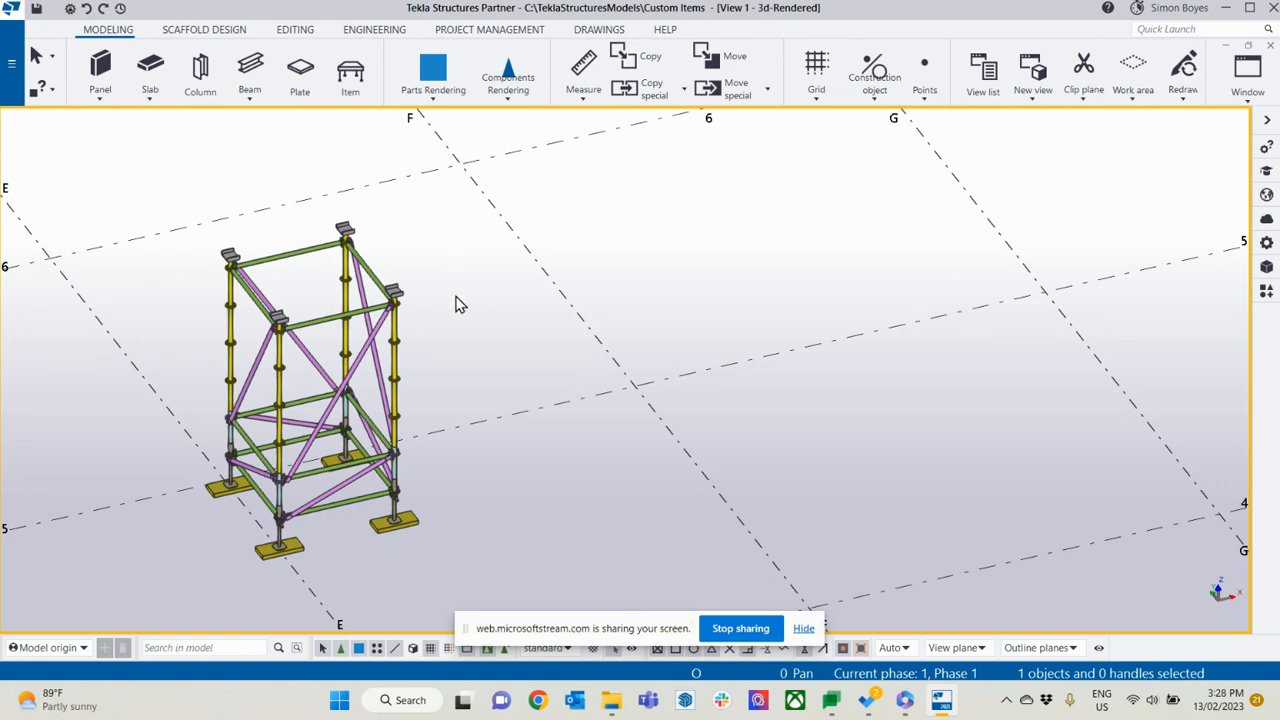
mouse_move(530, 275)
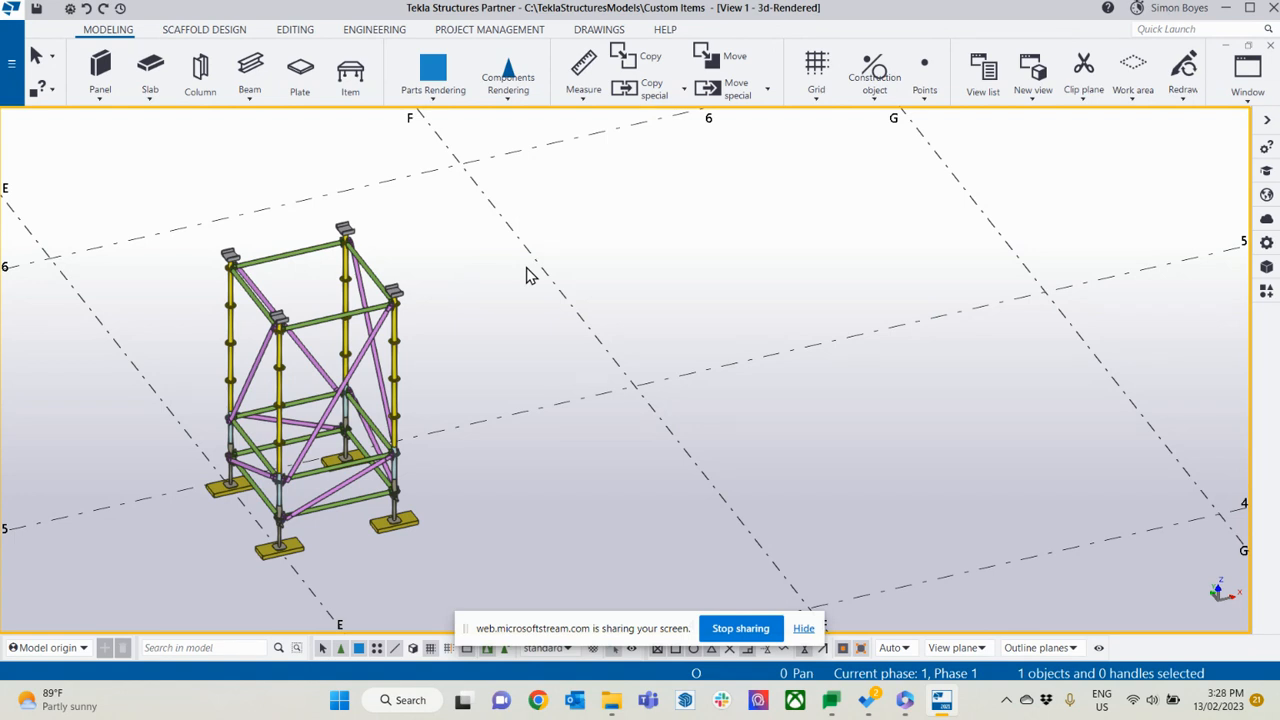
mouse_move(277, 119)
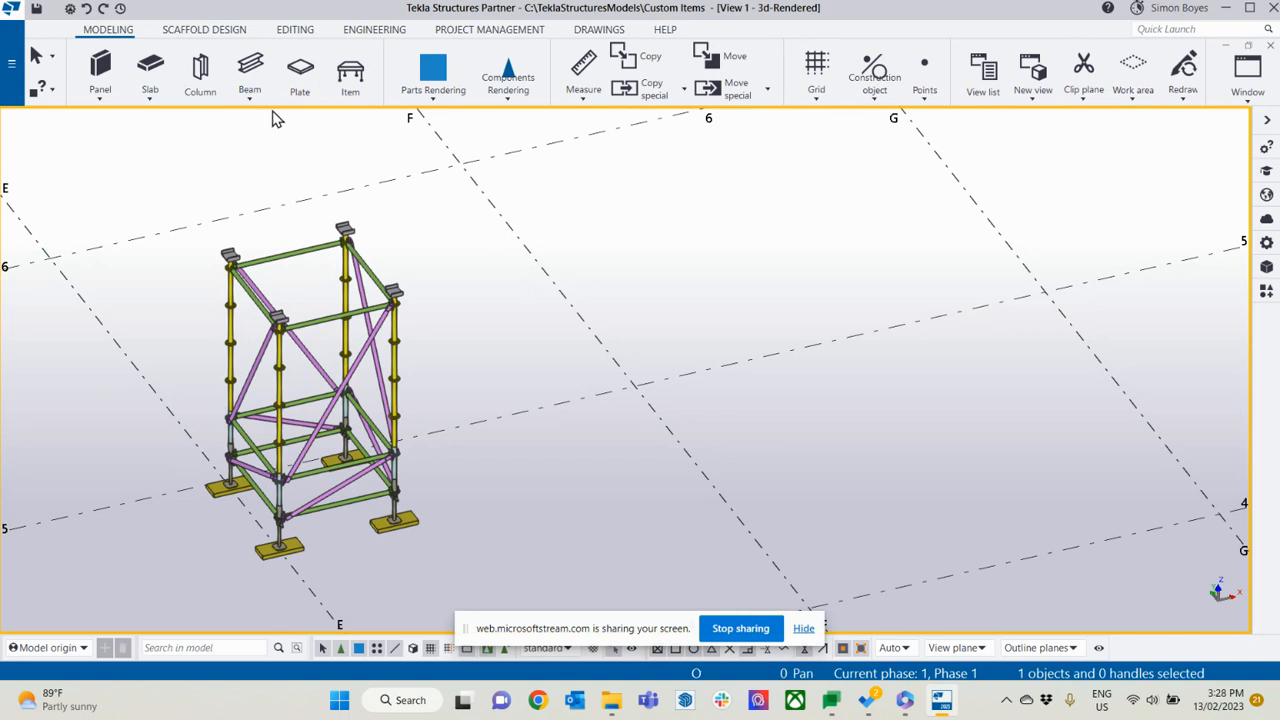
- Draw a 2,300 mm beam beside the shoring tower
click(249, 70)
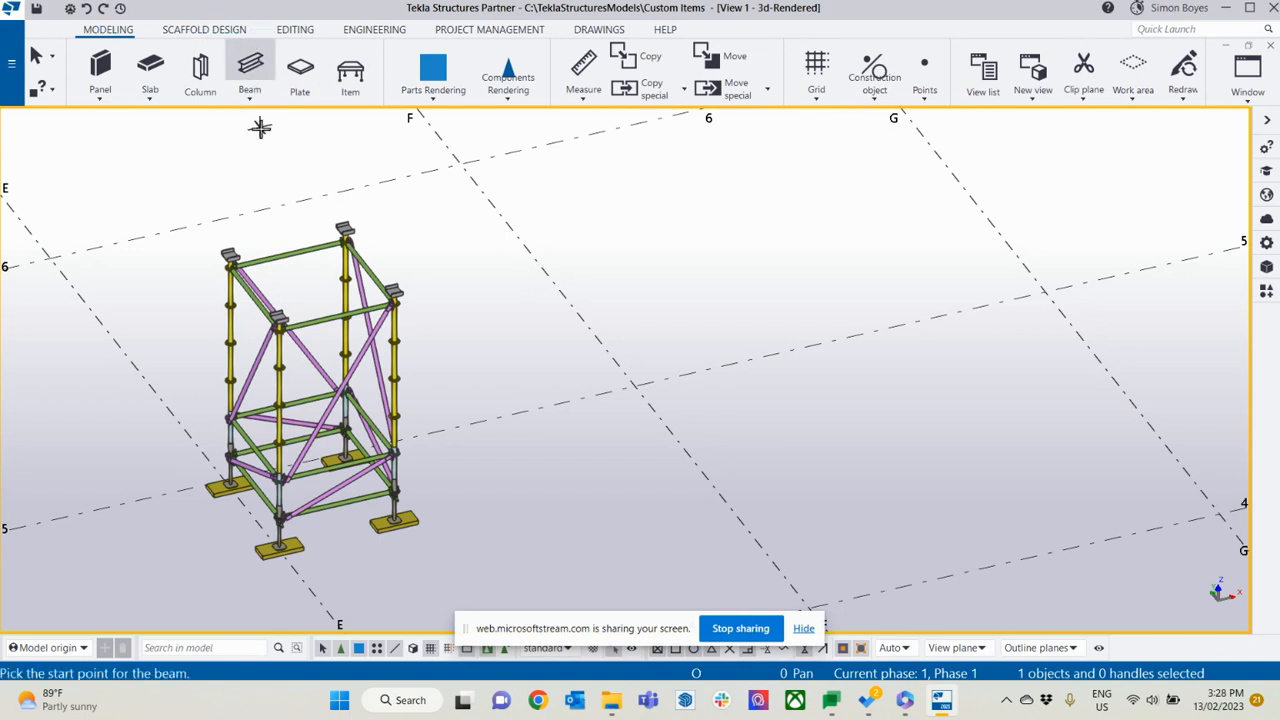
click(500, 548)
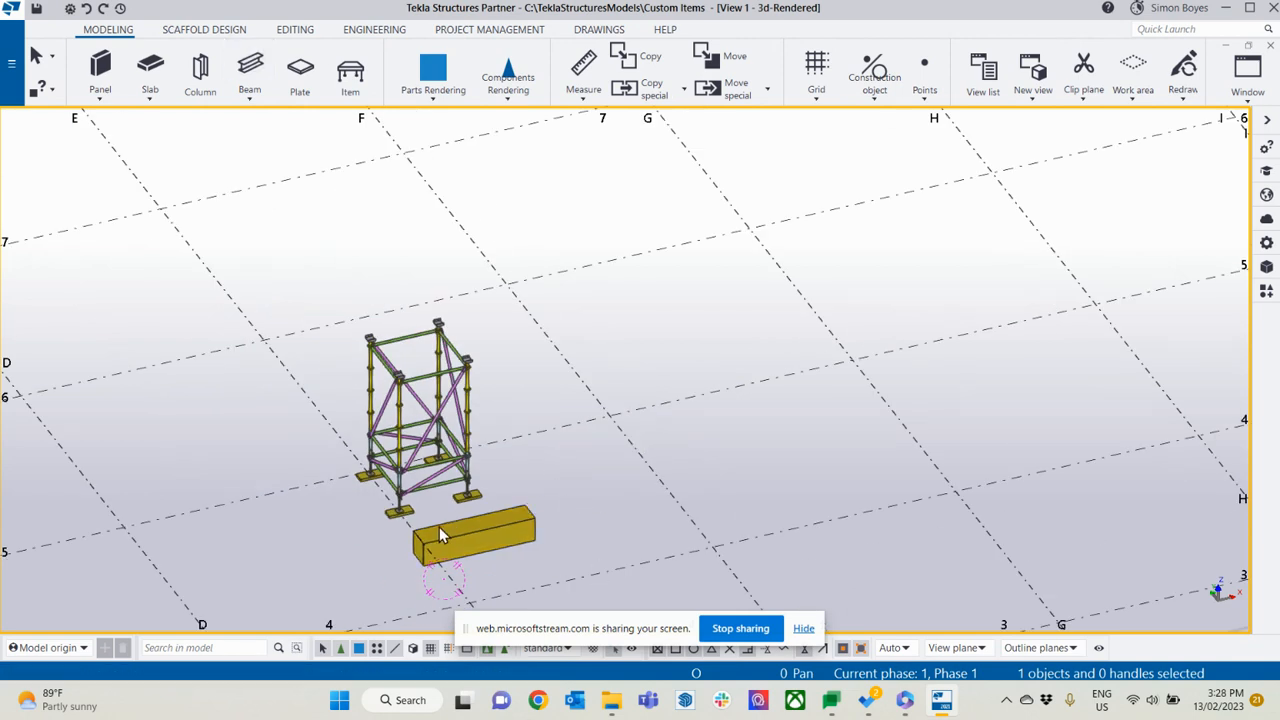
click(472, 530)
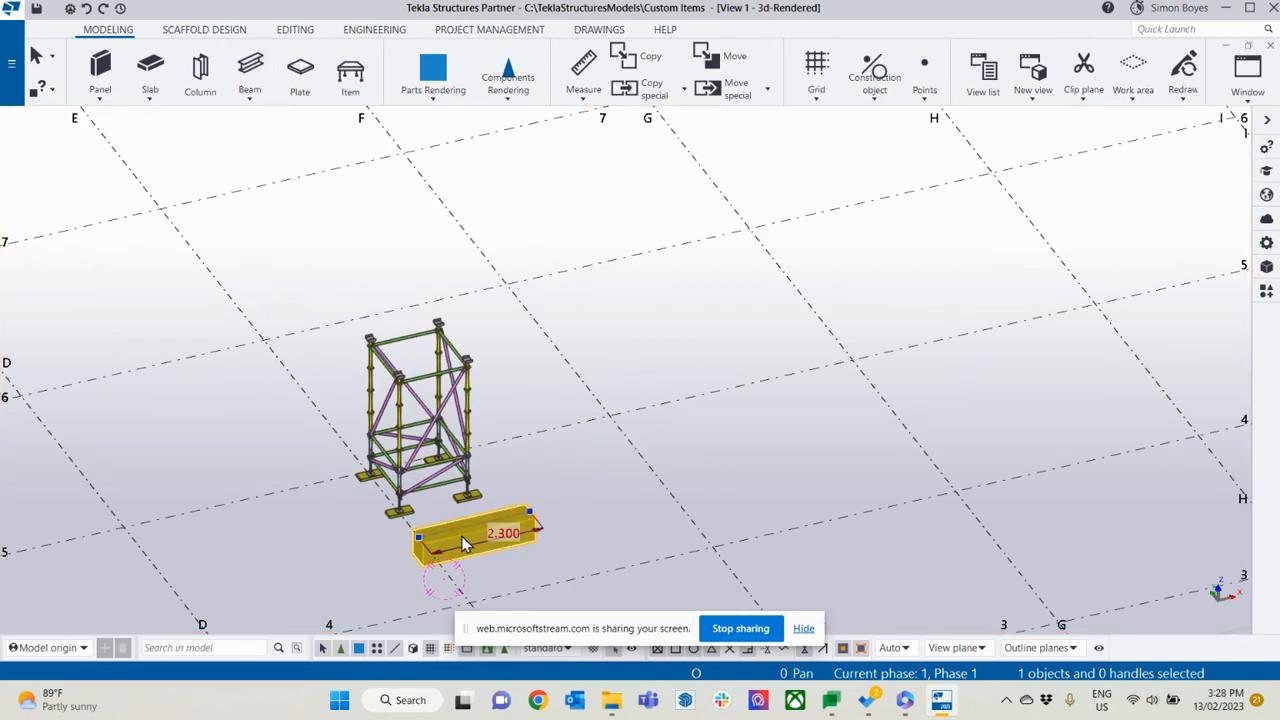
- Change the new beam's profile to PLT150*77
double_click(460, 537)
text(PLT)
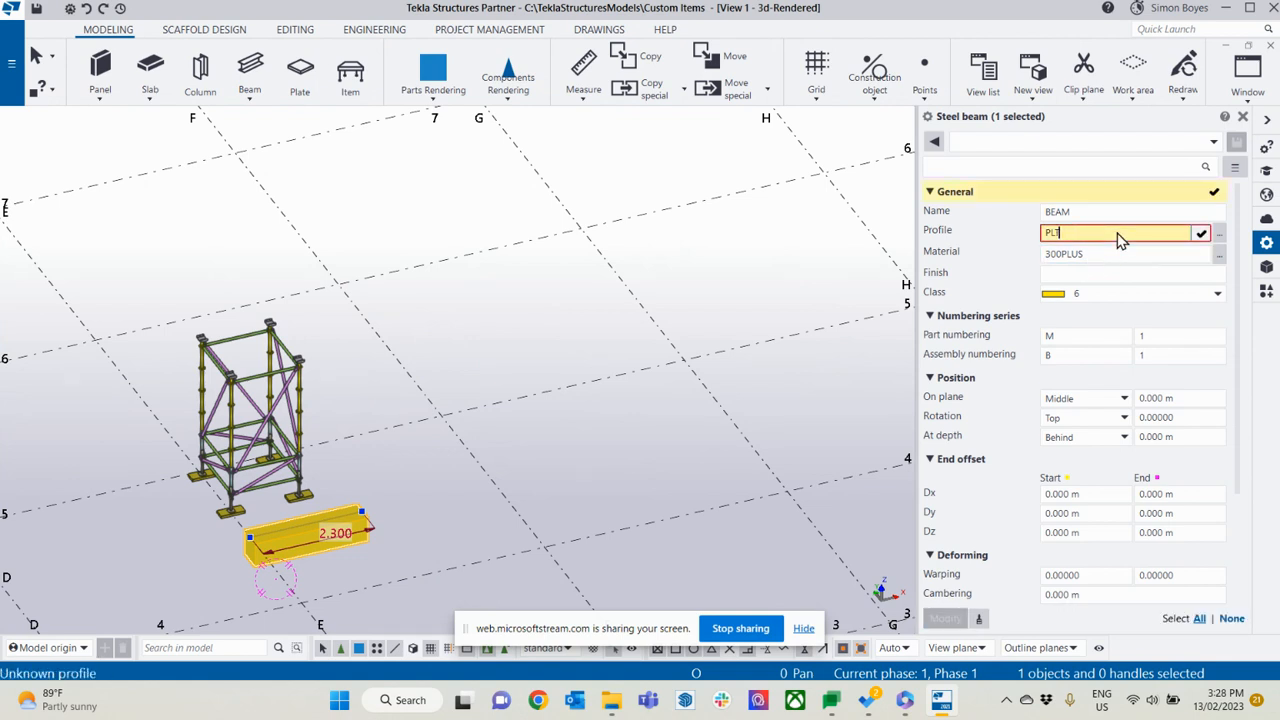
text(150)
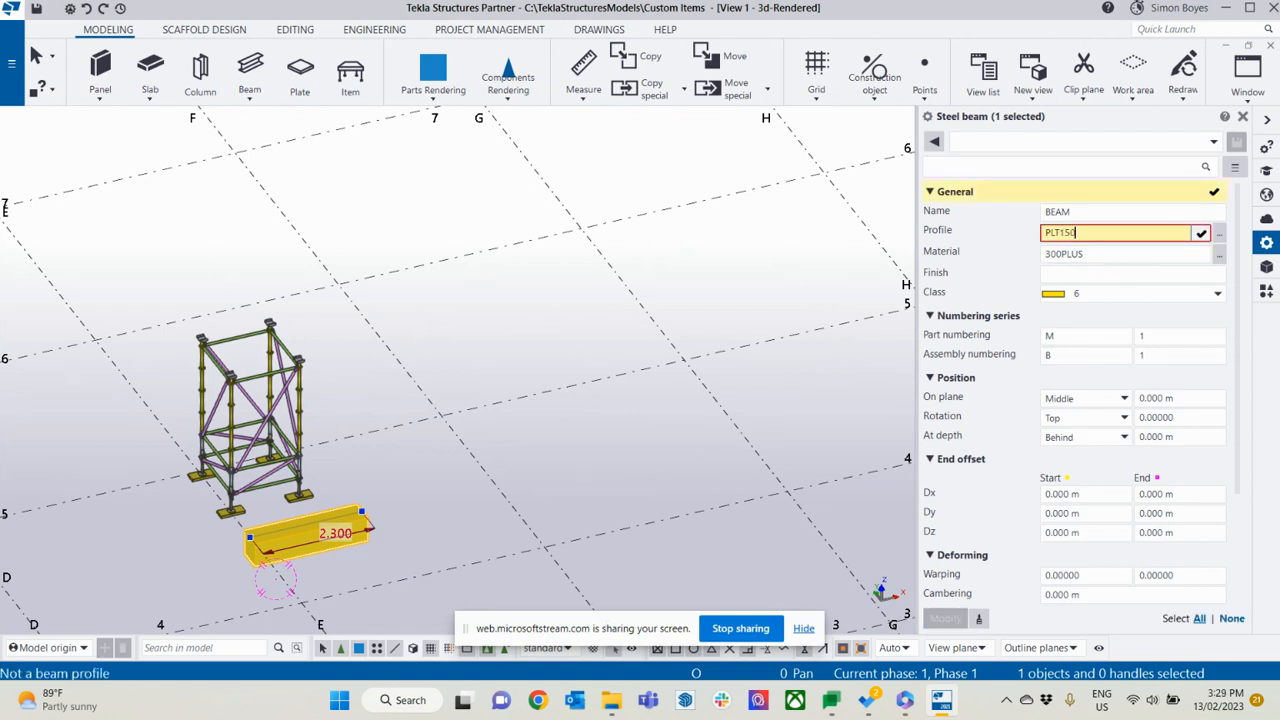
text(*77)
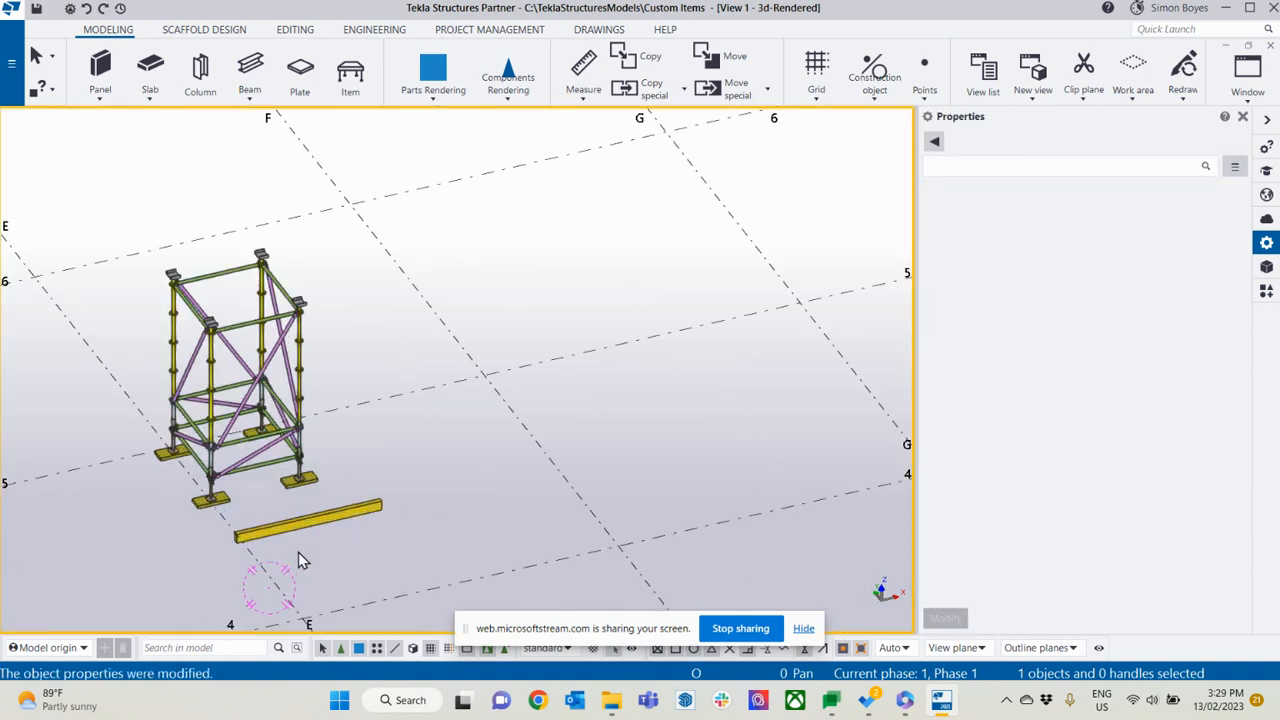
scroll(up, 3)
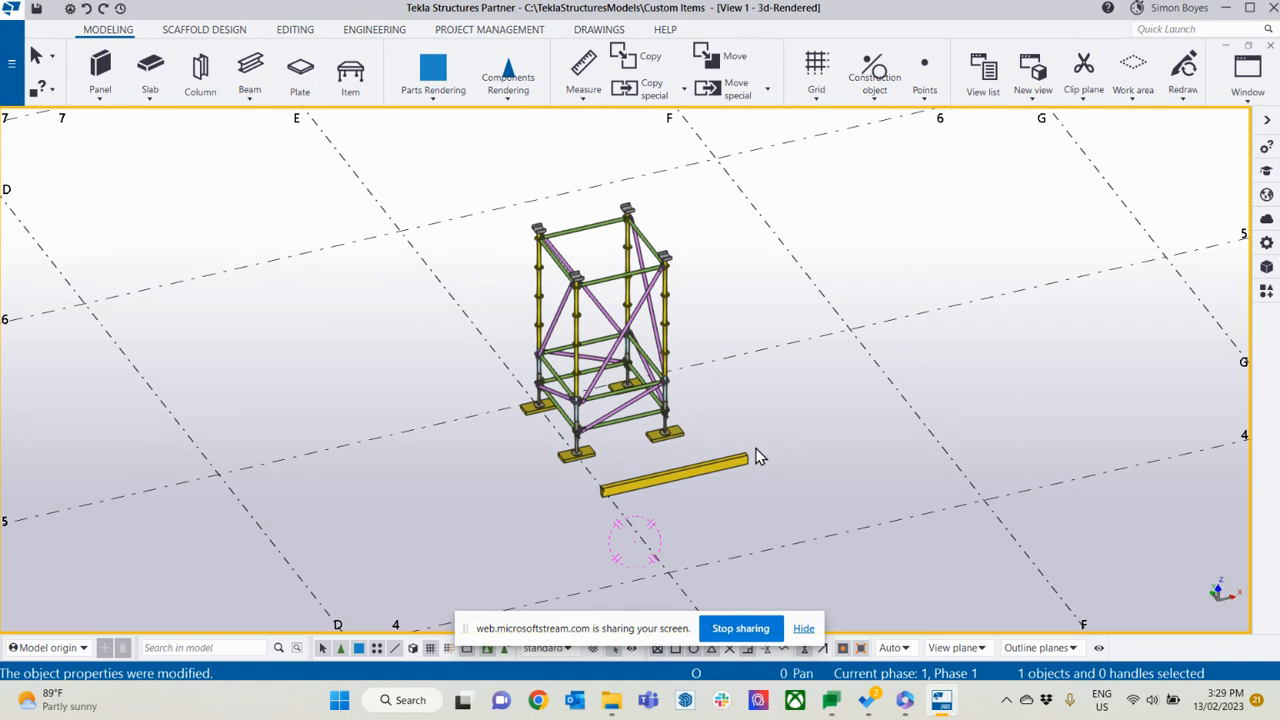
mouse_move(760, 458)
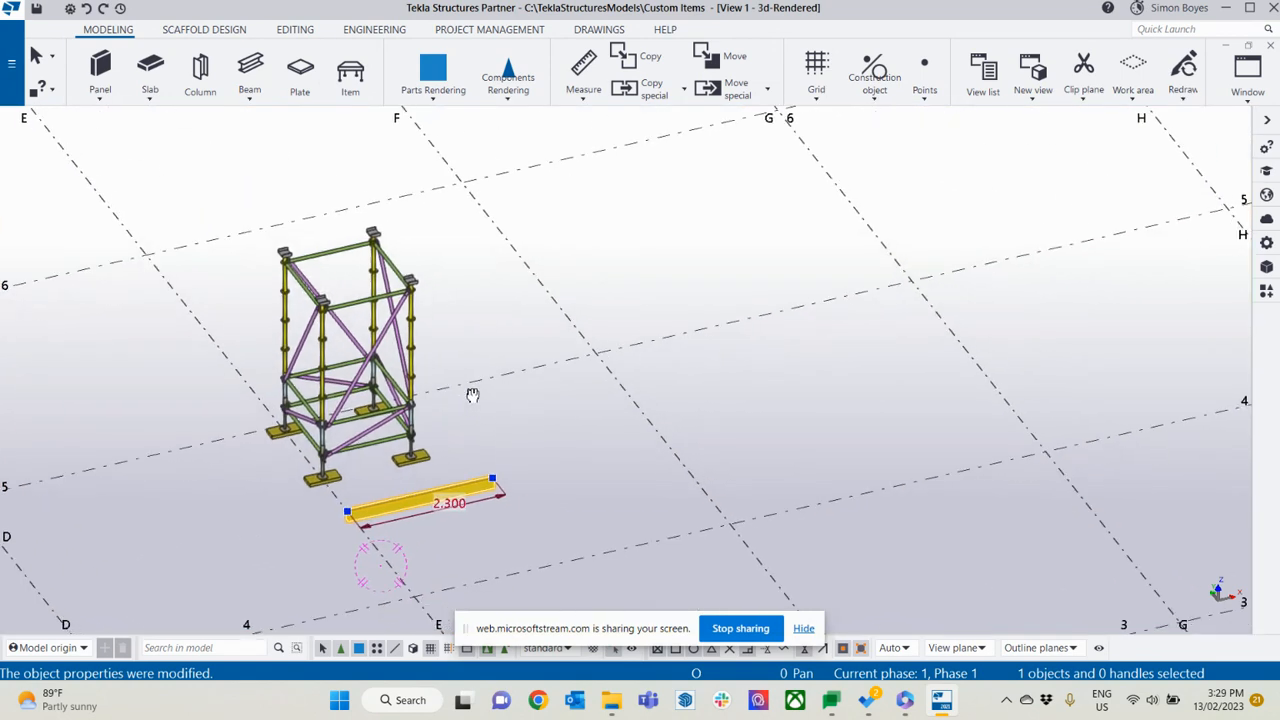
- Open ScaffPlan's Custom Item Tool and its create-custom-item-from-objects form for the beam
click(294, 29)
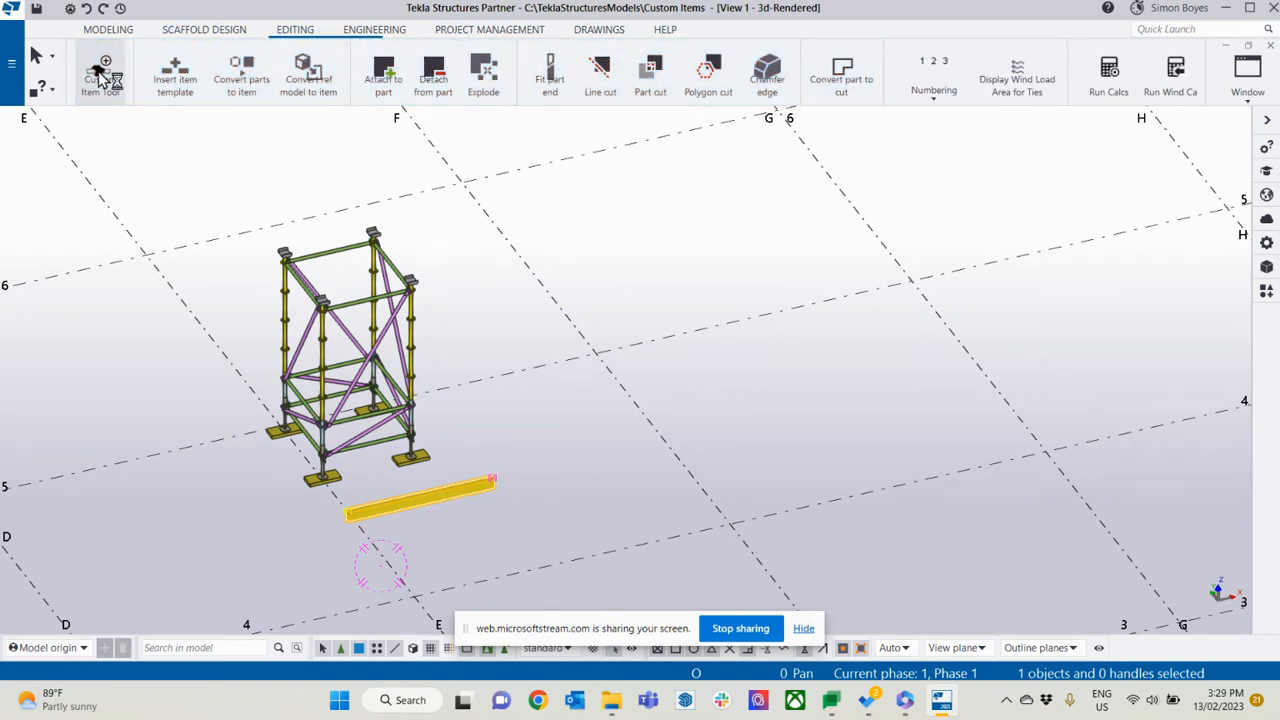
click(99, 75)
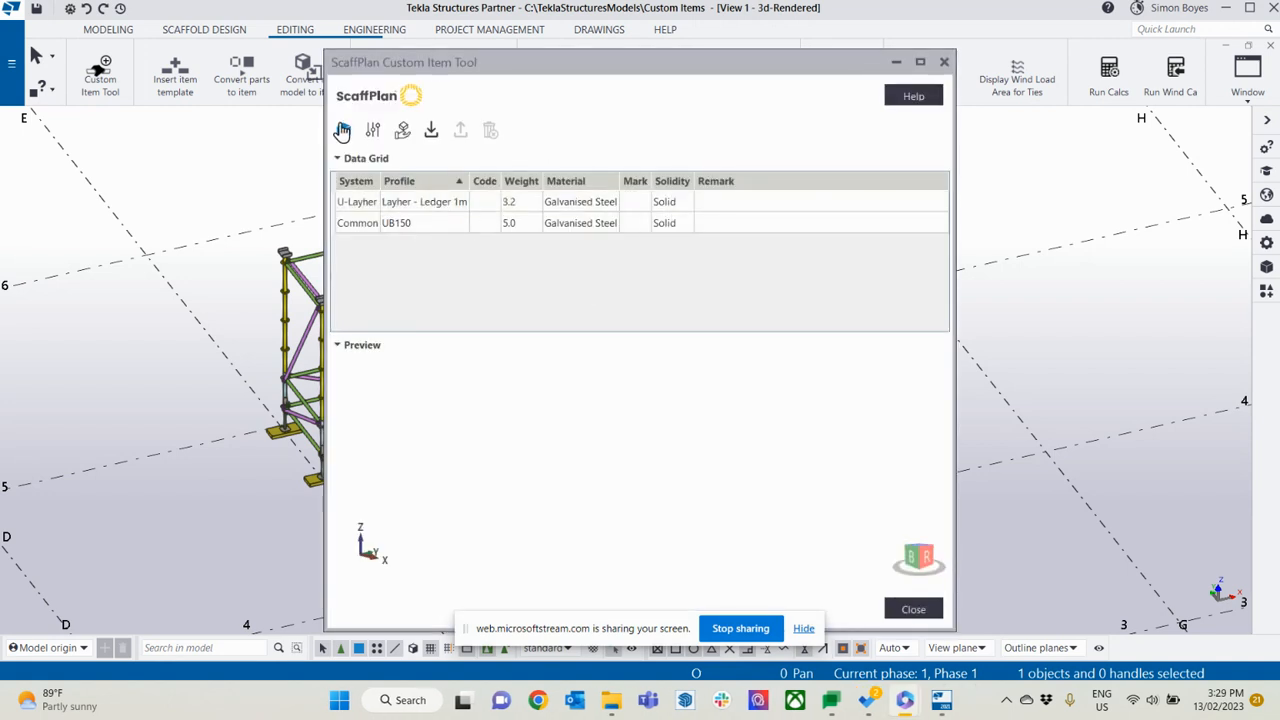
mouse_move(622, 74)
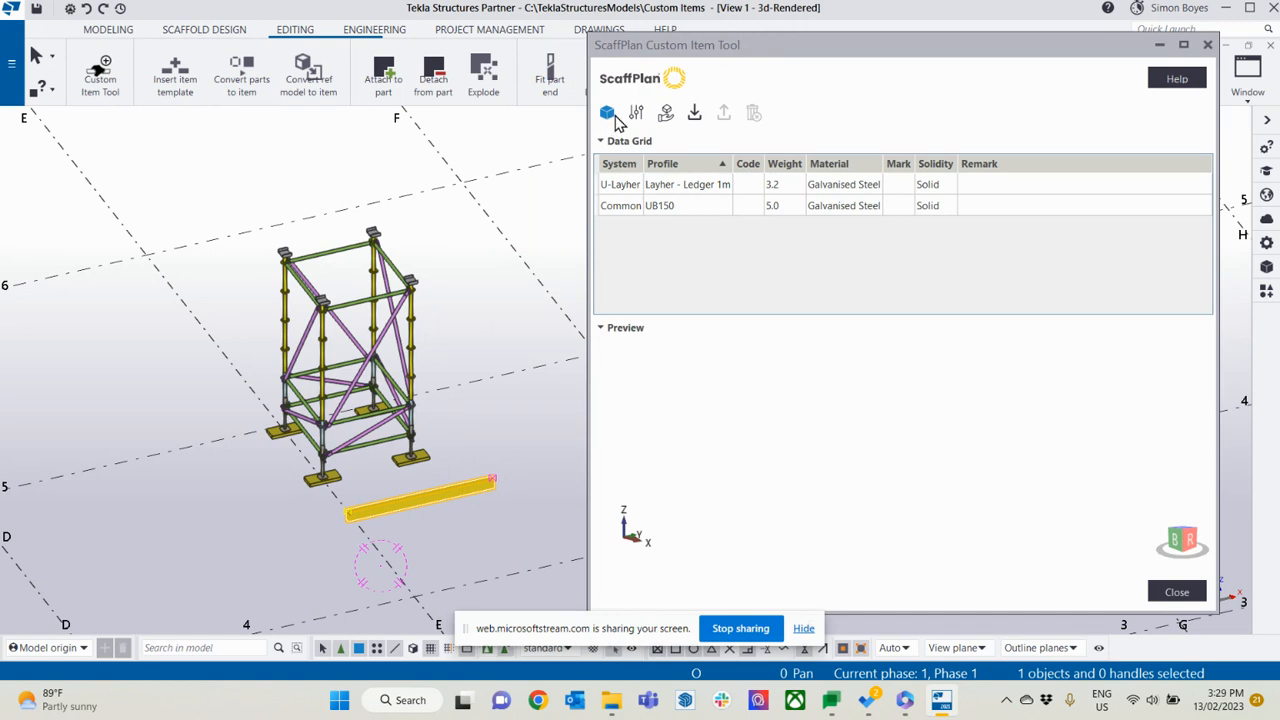
click(607, 112)
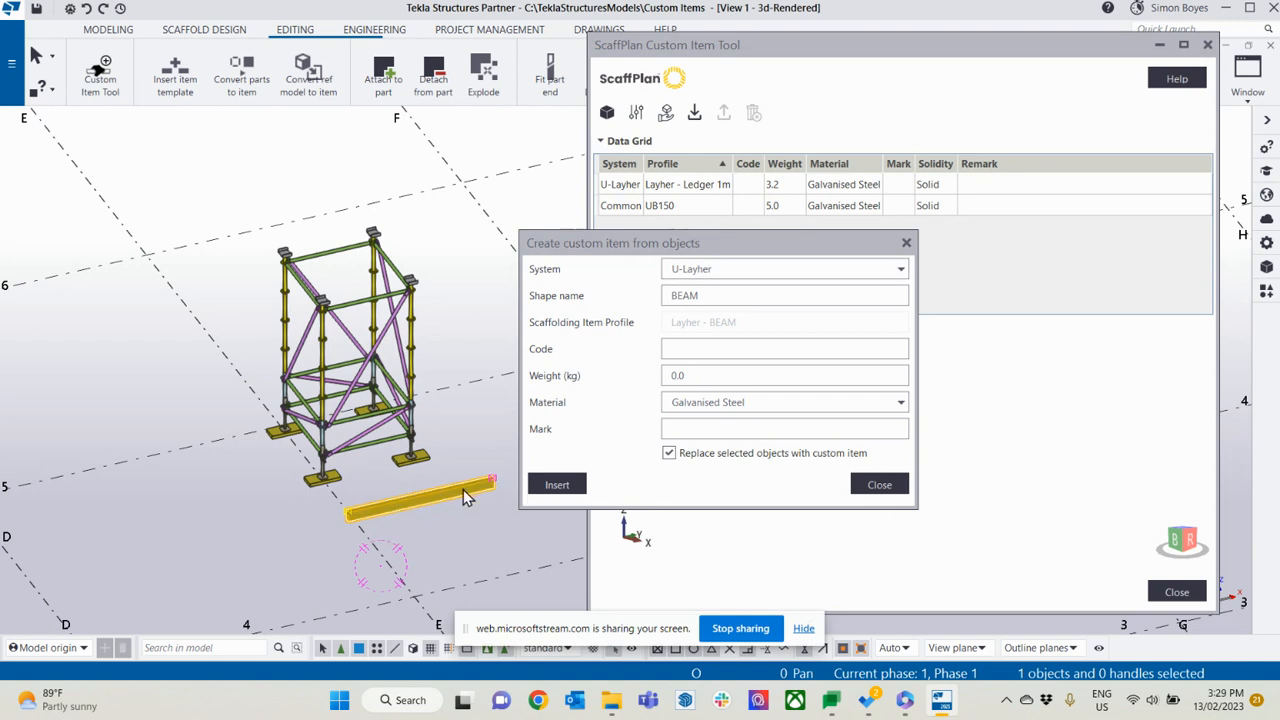
- Assign the item to the Common system and name the shape LVL150x77
click(898, 268)
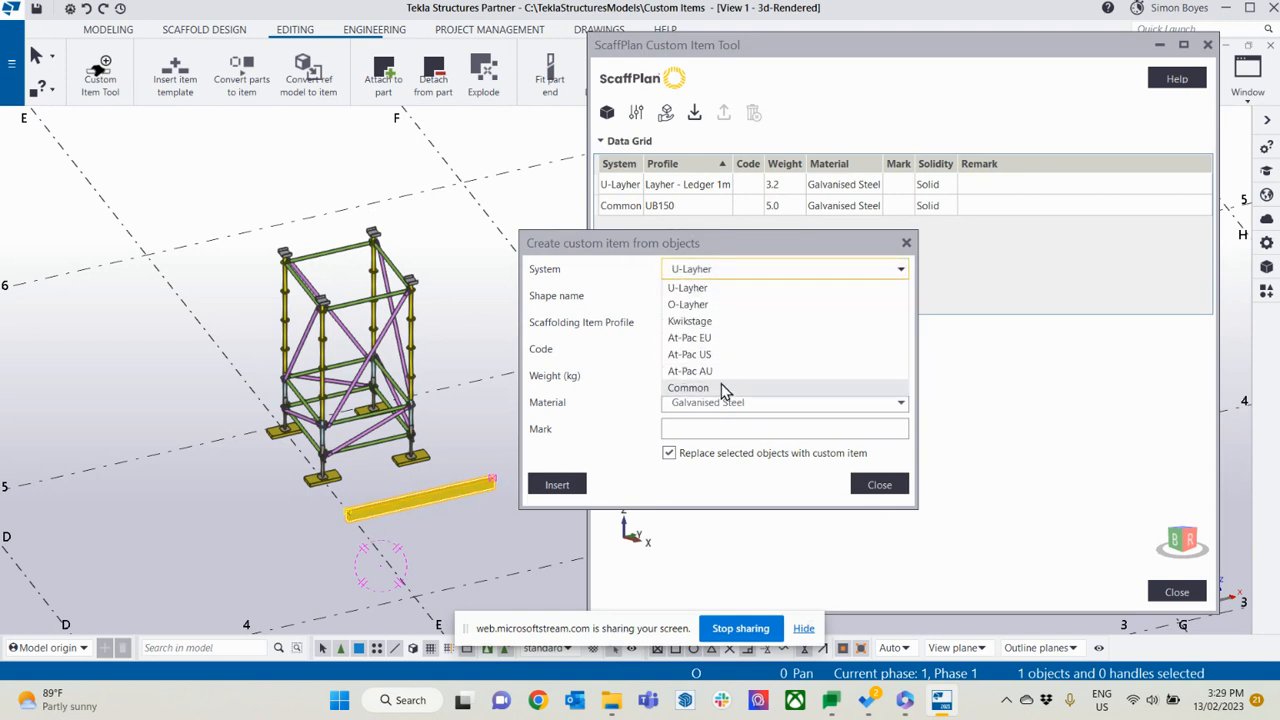
click(688, 388)
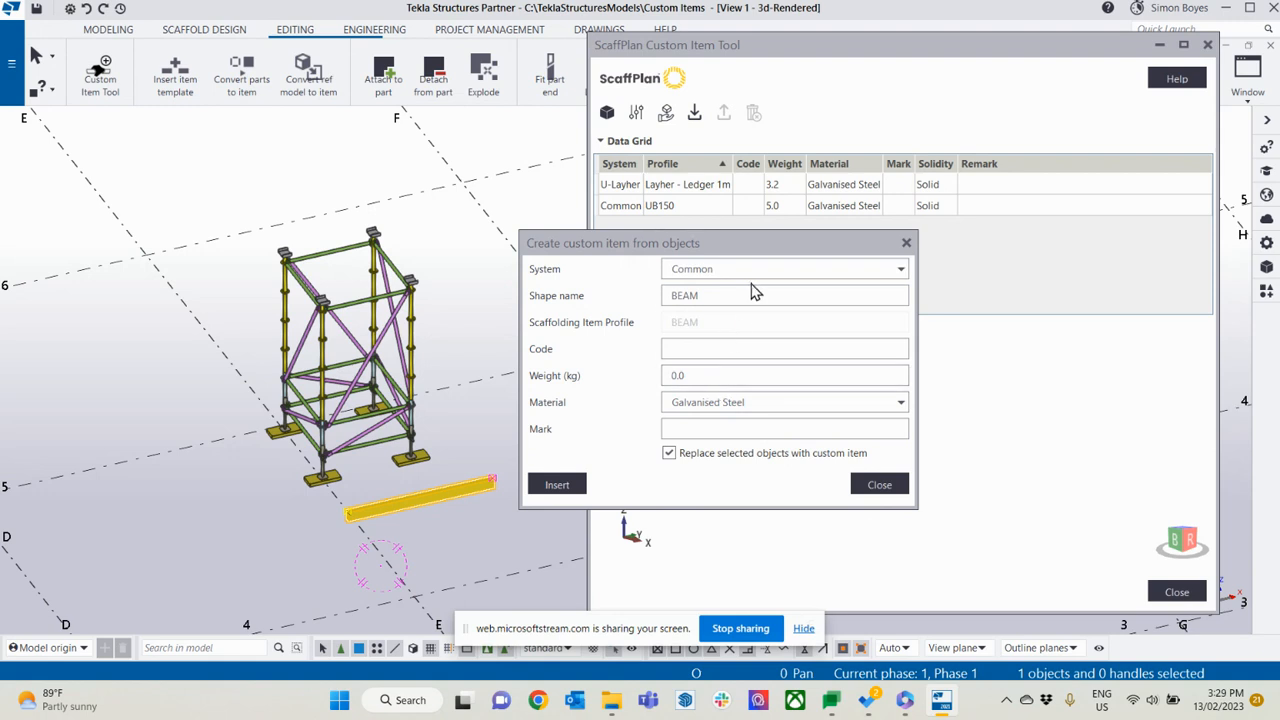
mouse_move(662, 297)
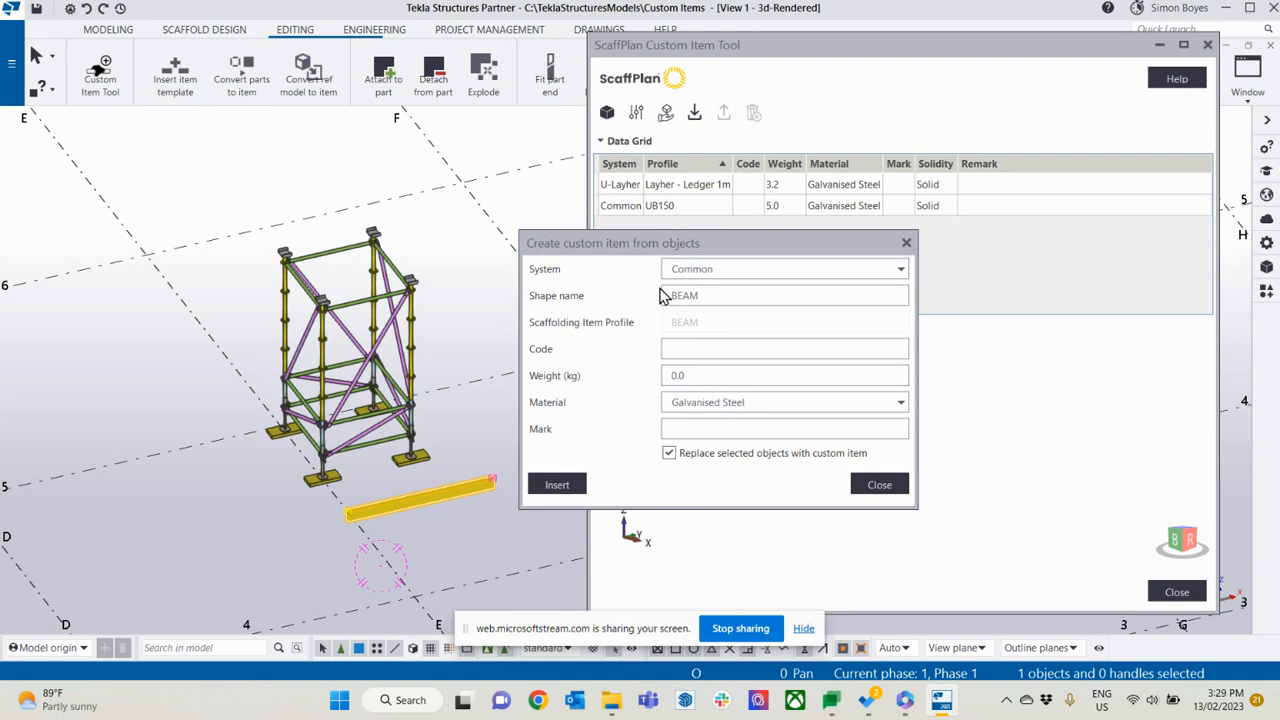
mouse_move(505, 293)
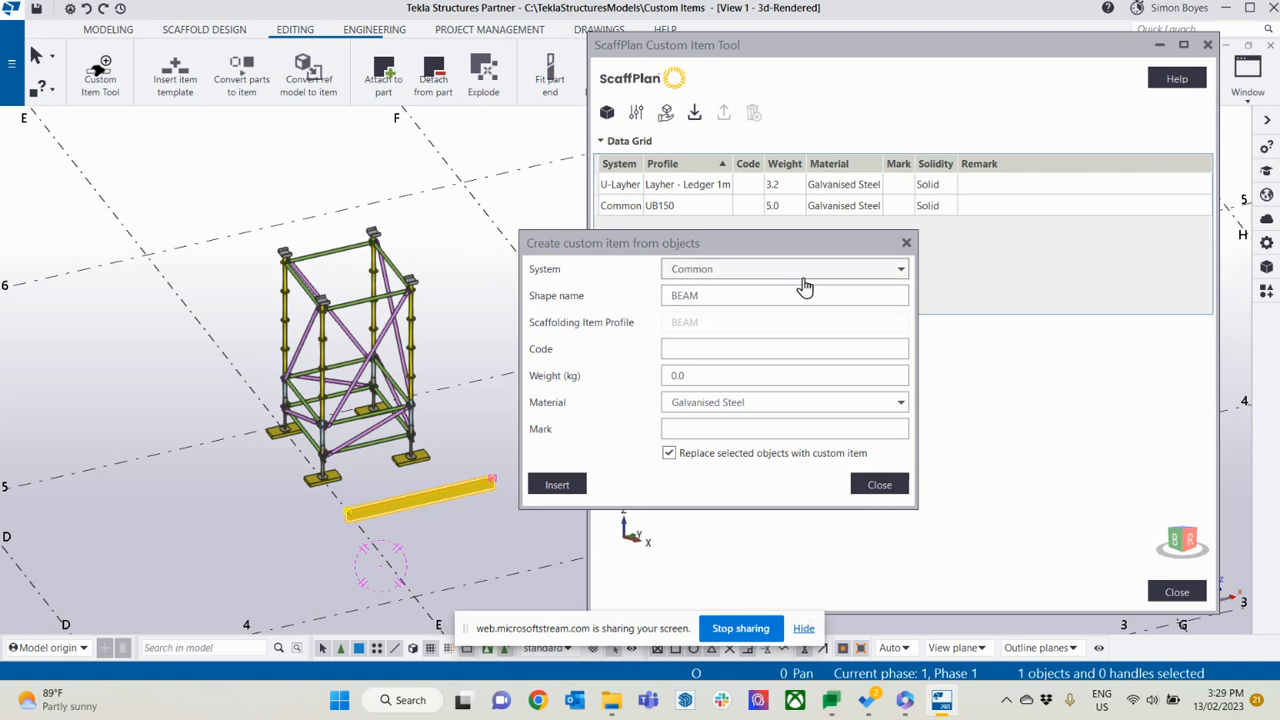
click(785, 268)
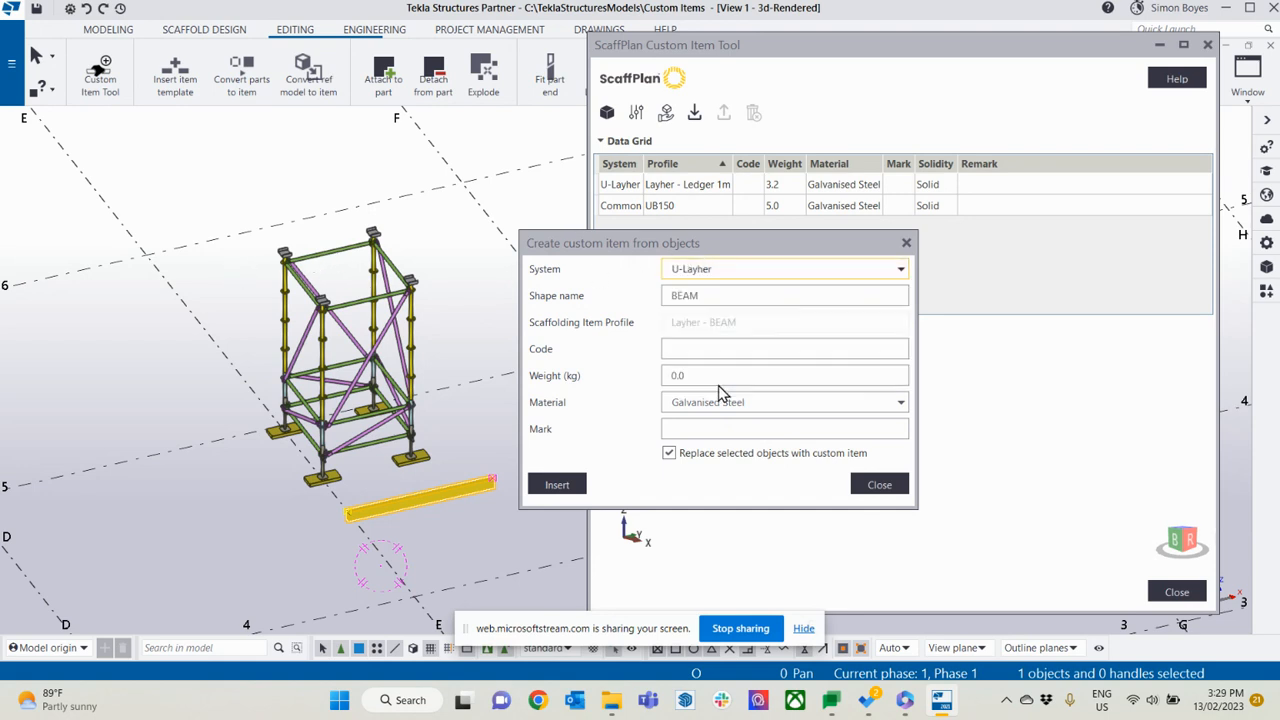
click(785, 268)
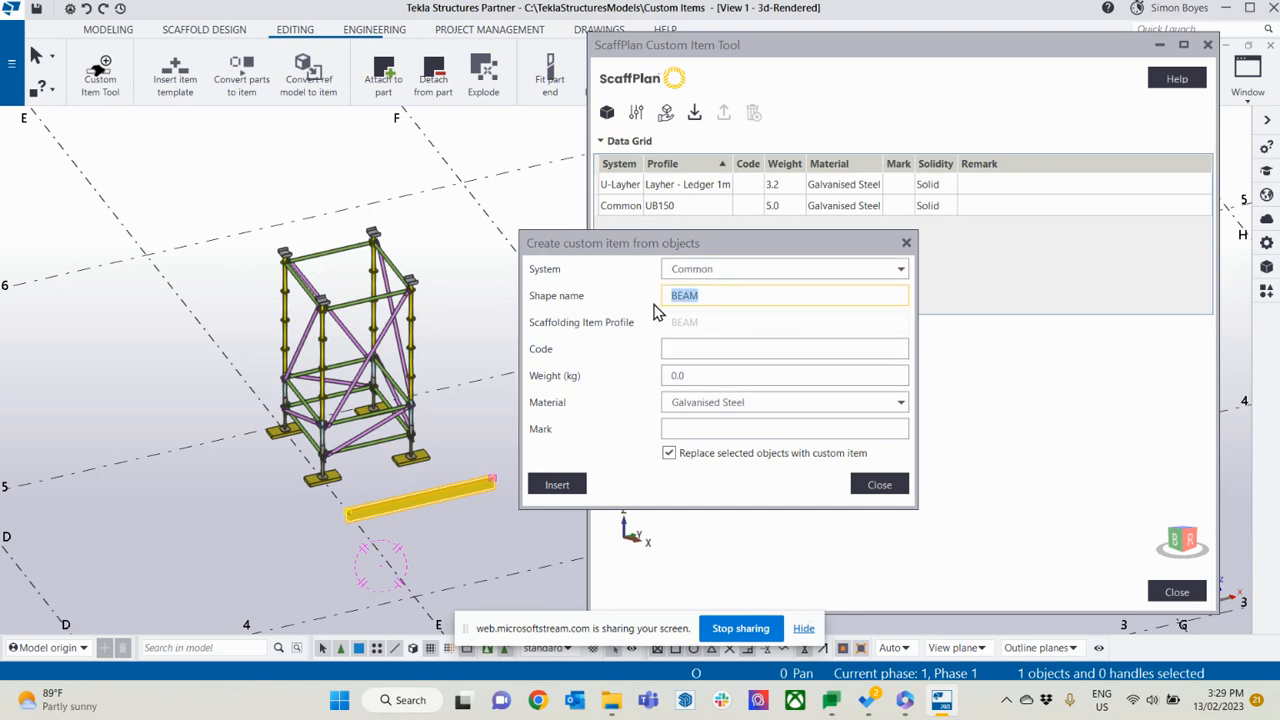
text(LVL)
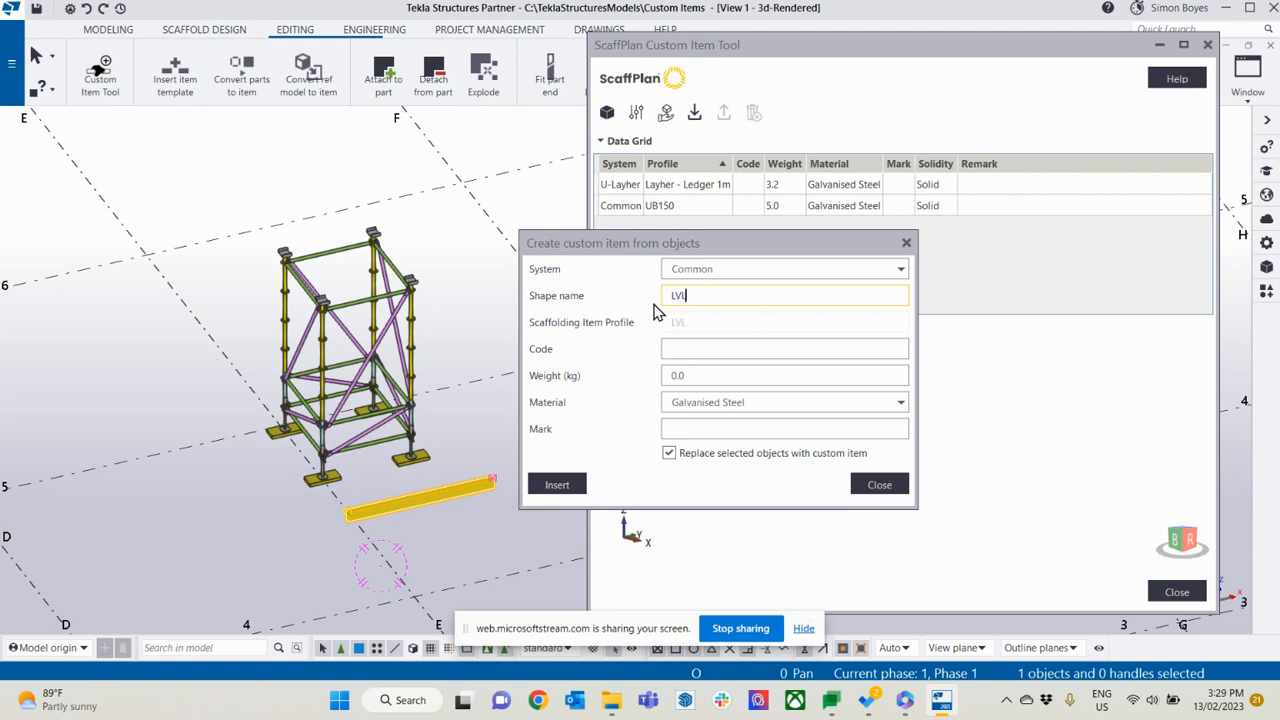
text(150x)
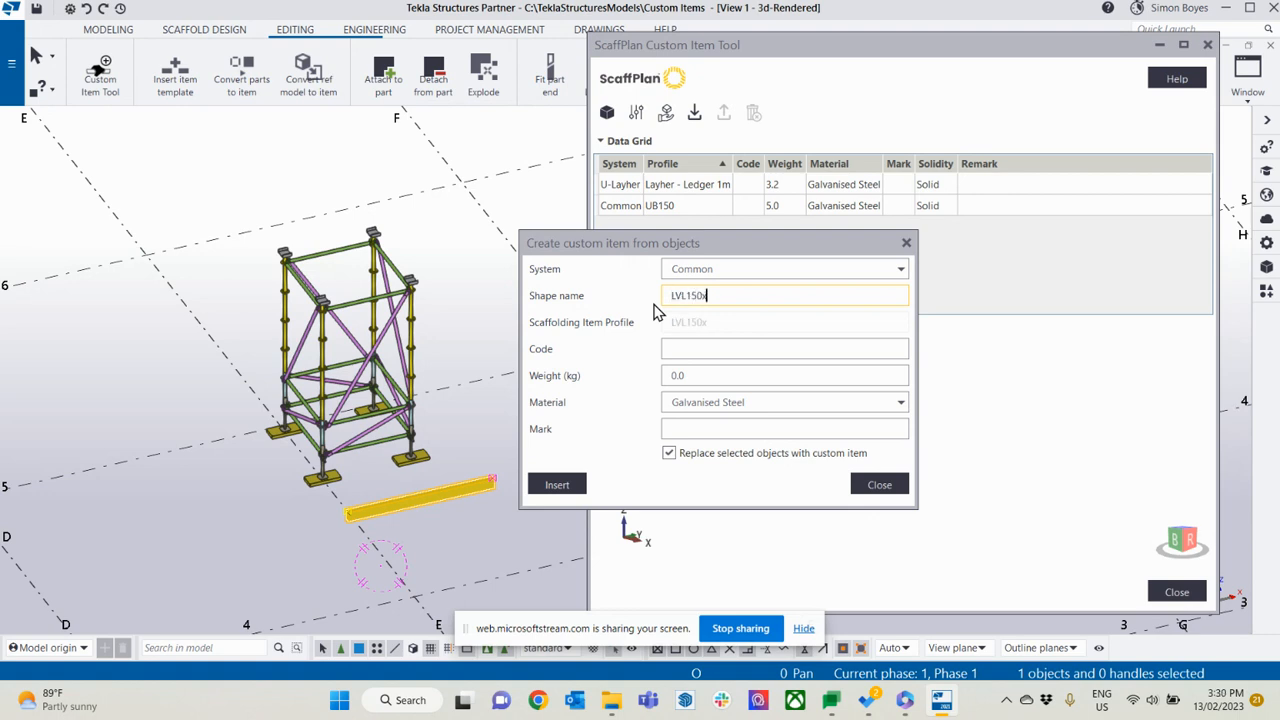
text(77)
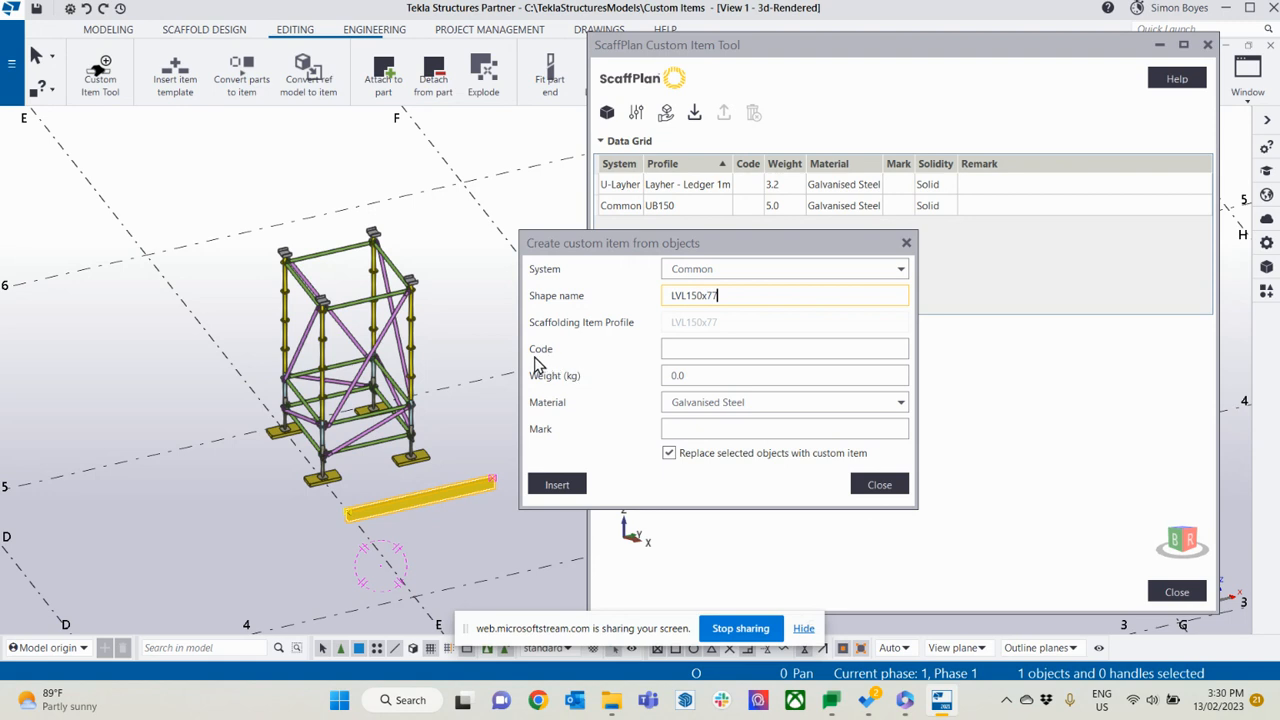
- Enter code LVL150, weight 10 kg and Timber material for the item
click(784, 348)
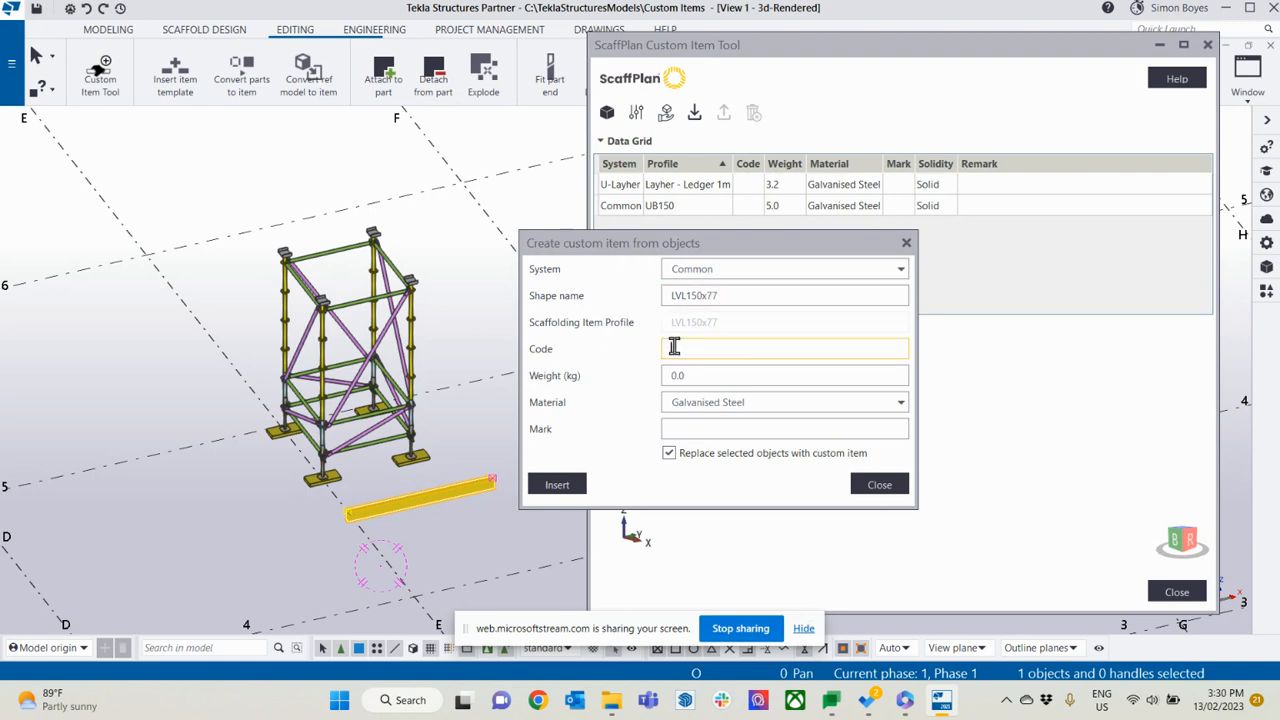
text(LVL150)
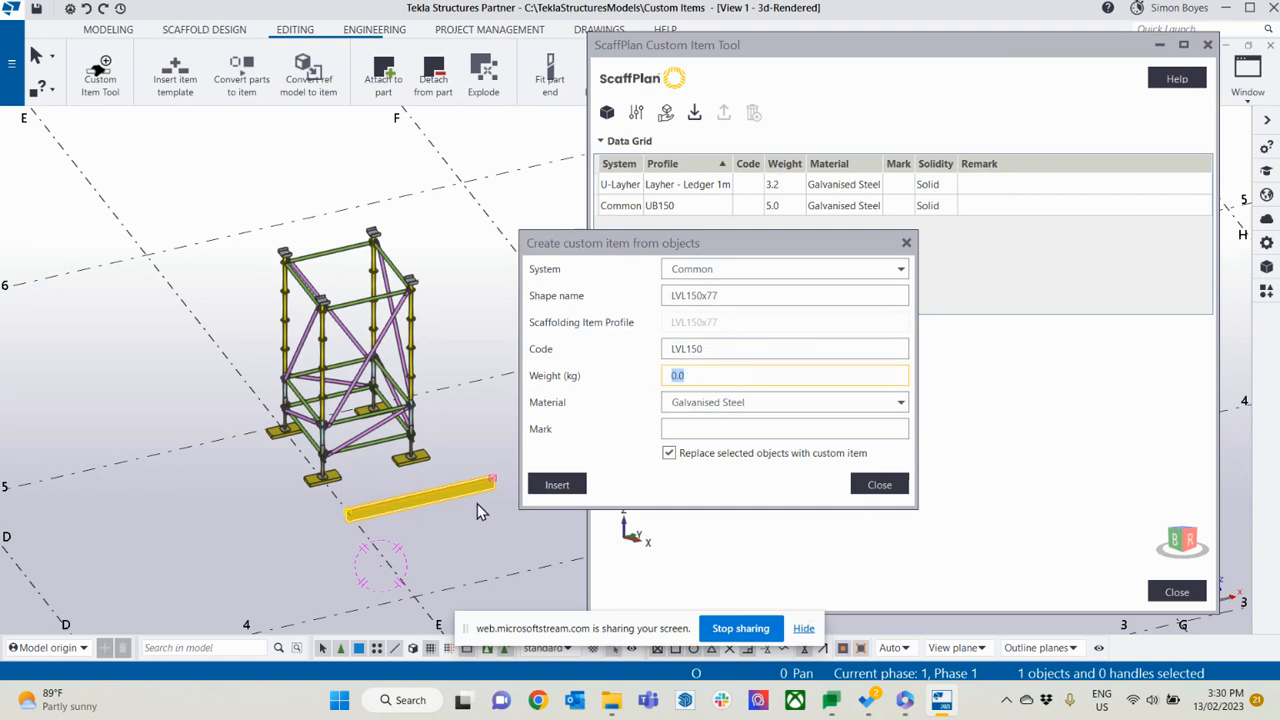
text(10)
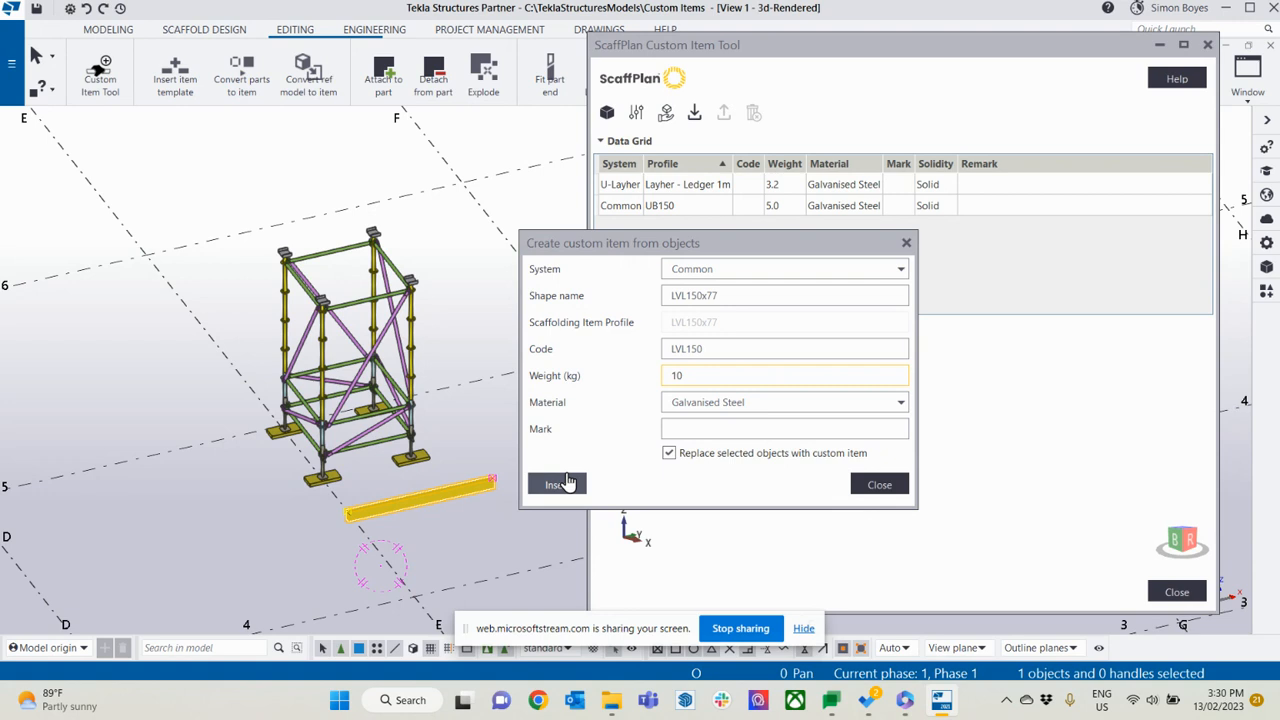
click(898, 402)
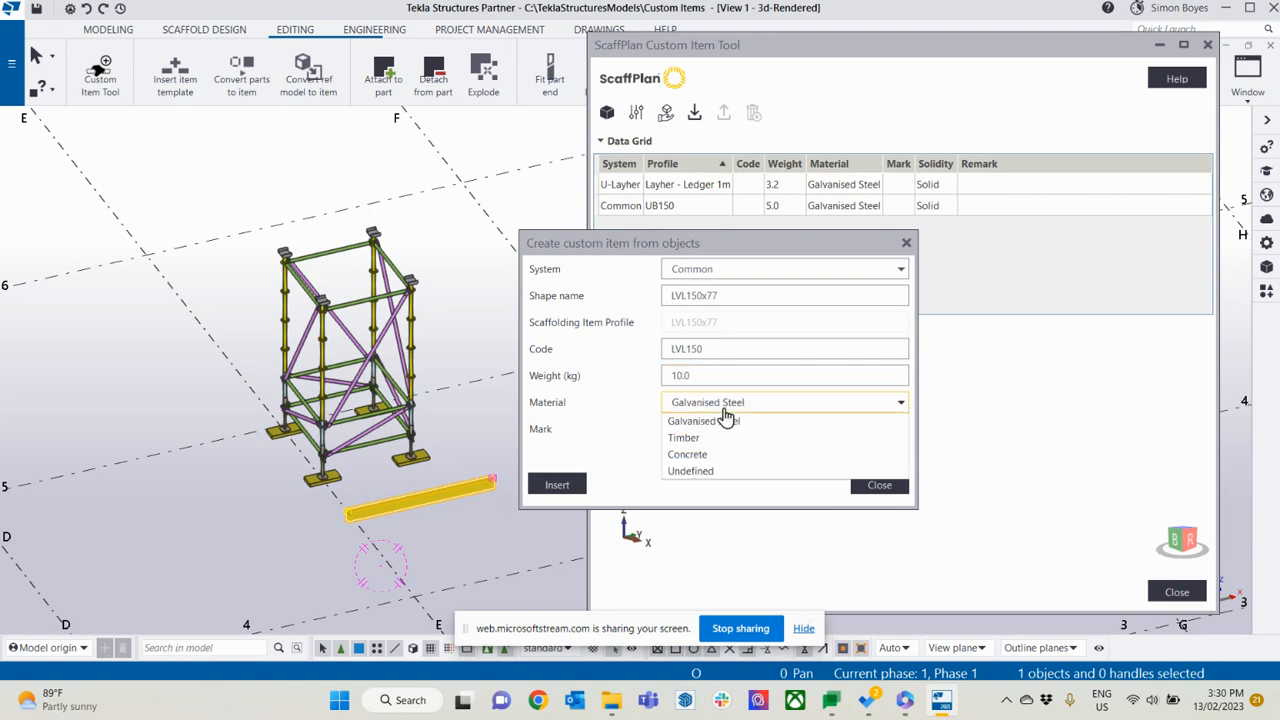
click(684, 437)
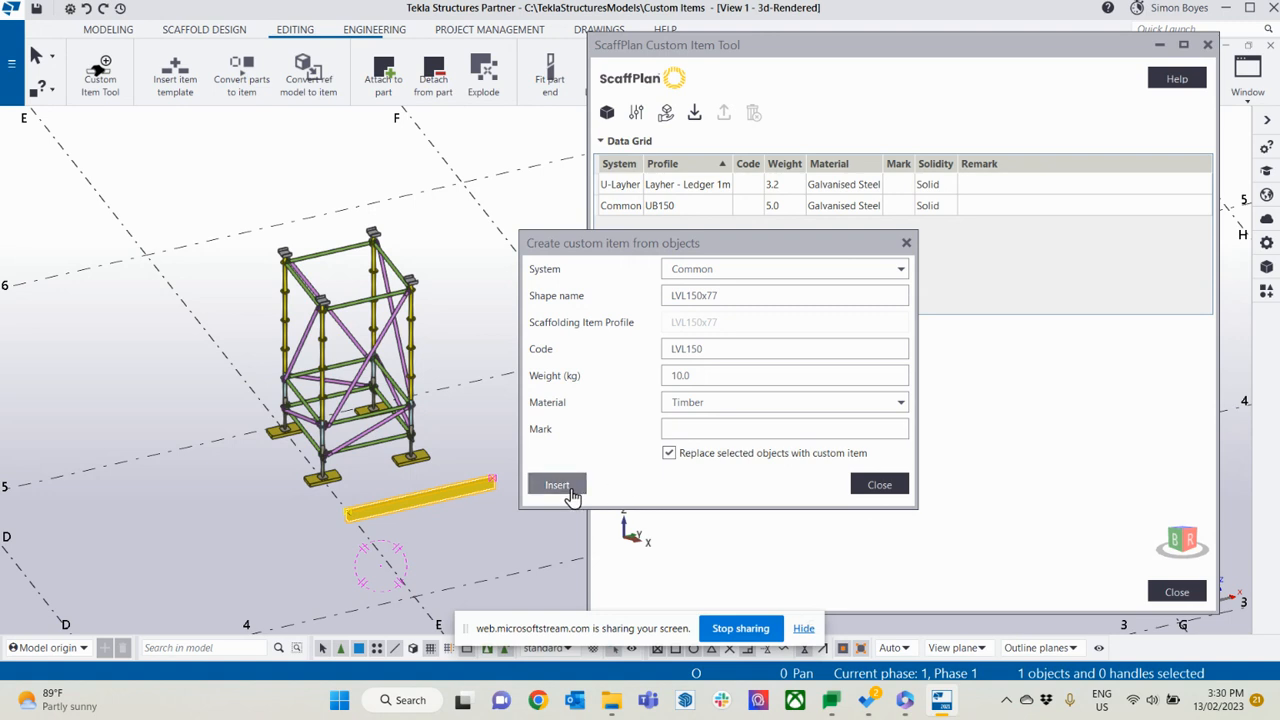
click(557, 484)
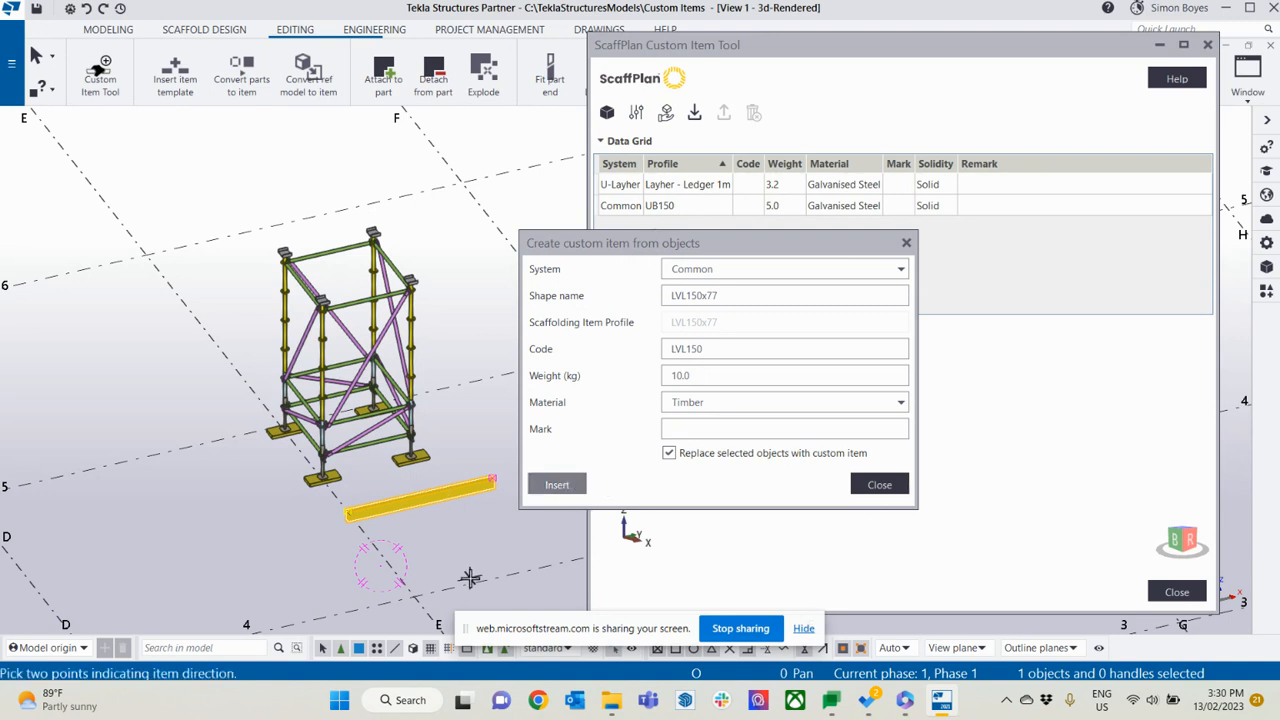
mouse_move(333, 565)
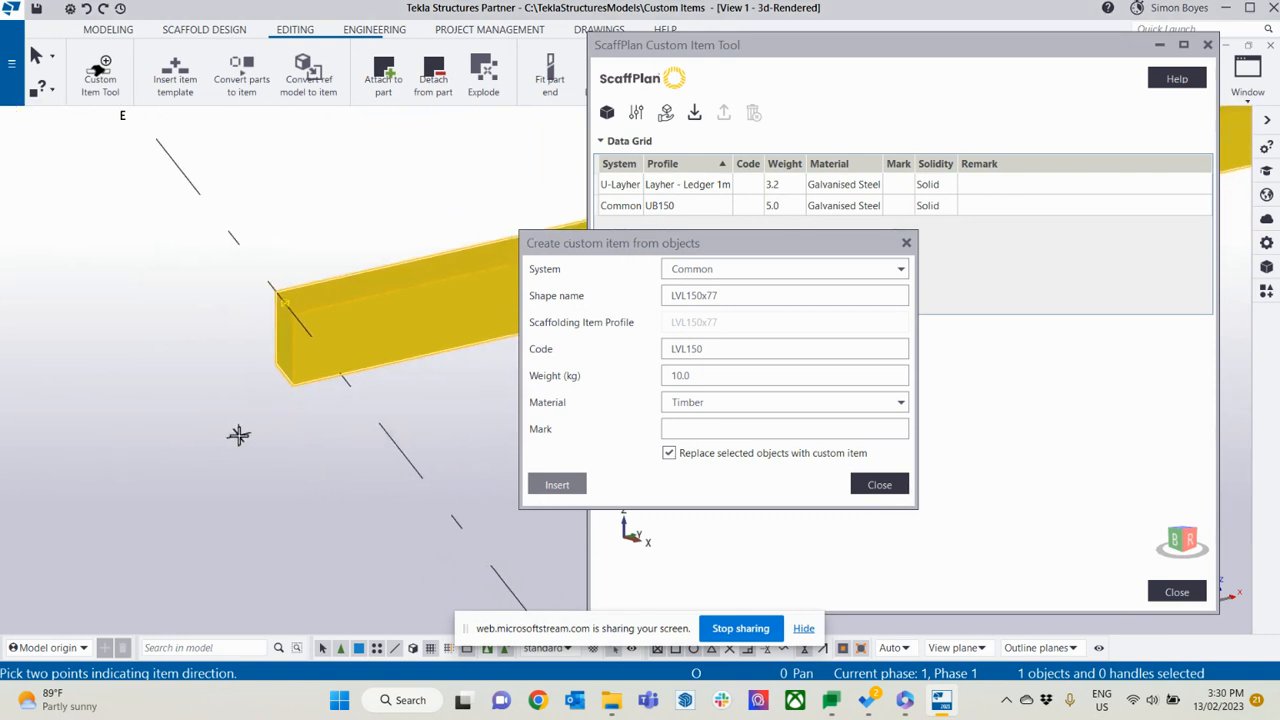
mouse_move(241, 356)
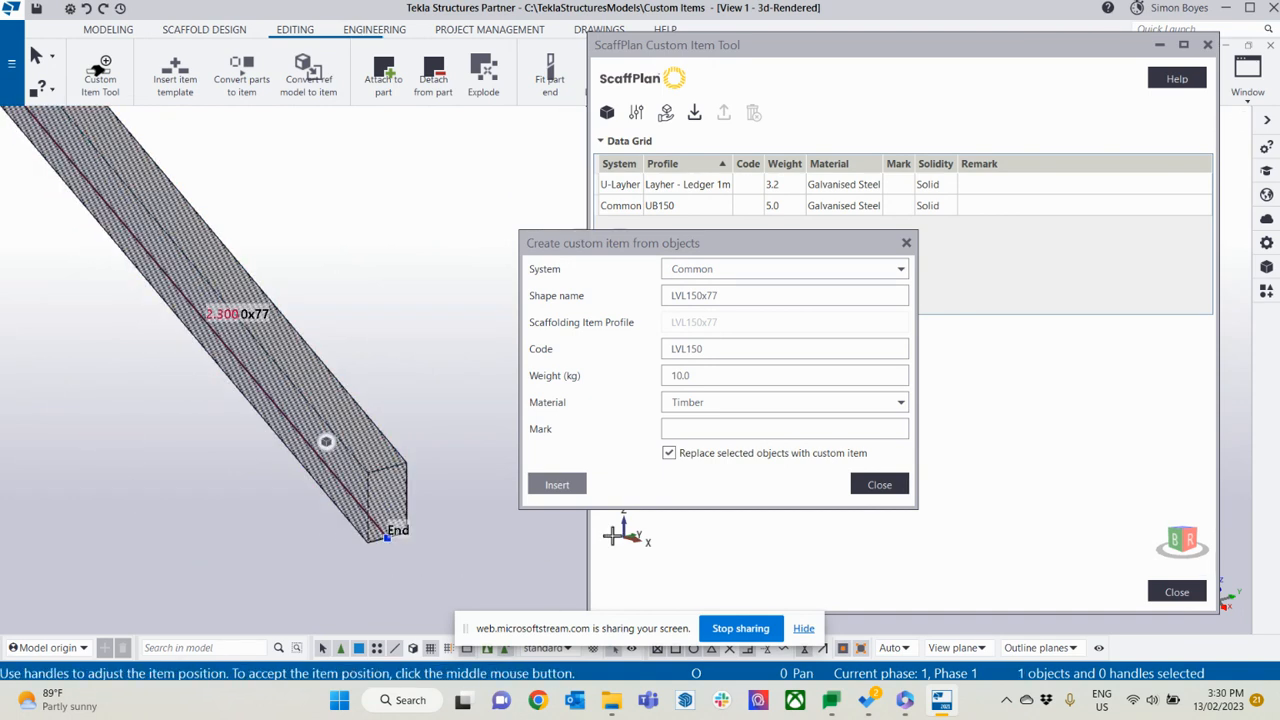
- Accept the item position, saving LVL150x77 to the ScaffPlan database
click(556, 484)
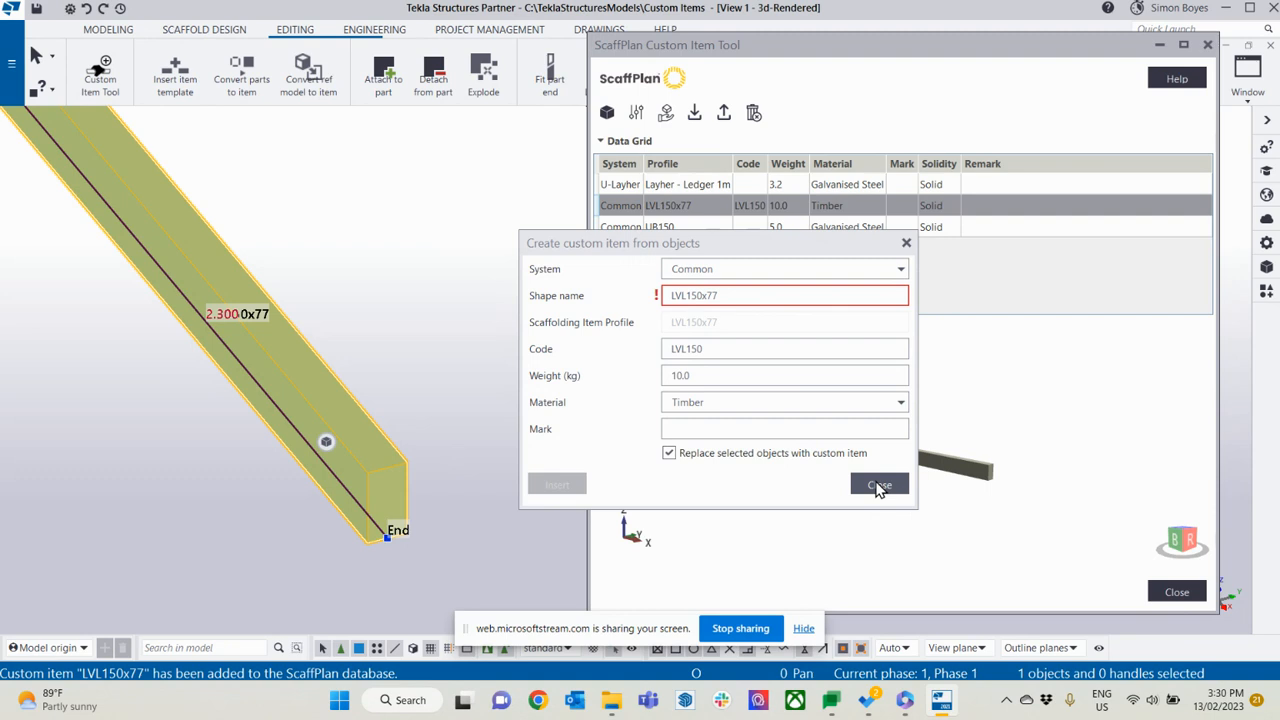
- Close the Create custom item dialog and the Custom Item Tool window
click(879, 484)
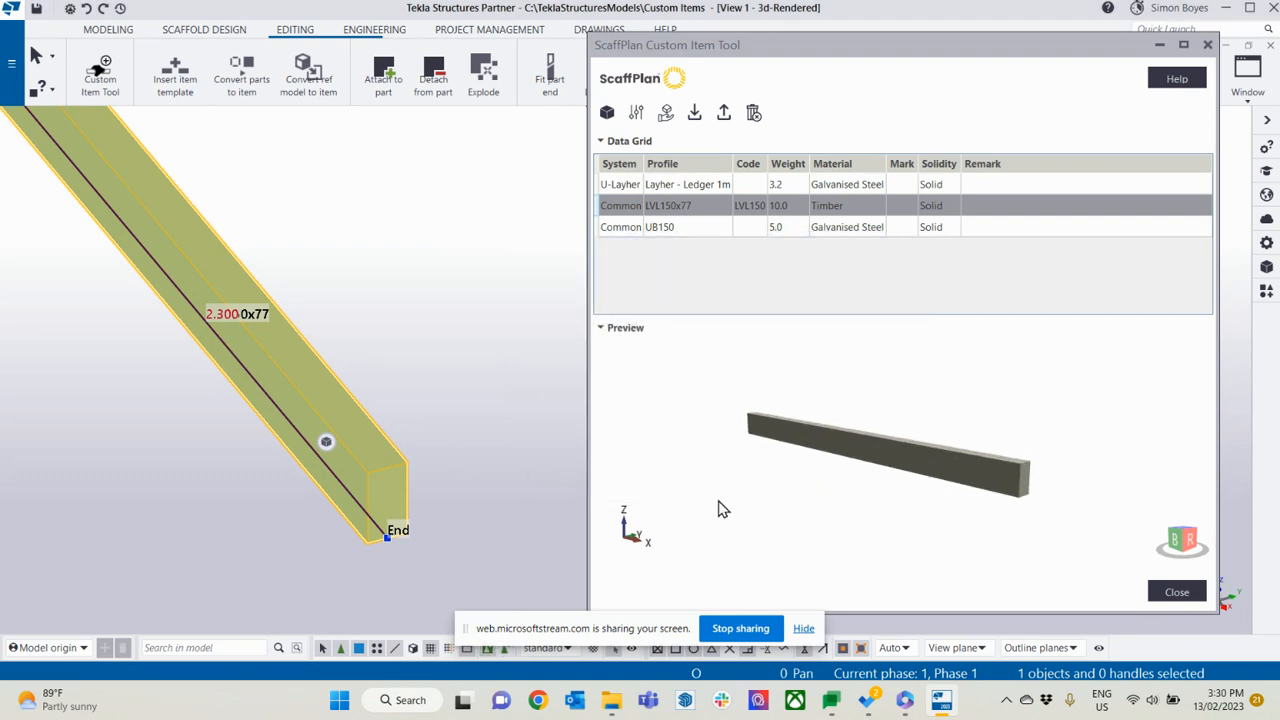
mouse_move(815, 420)
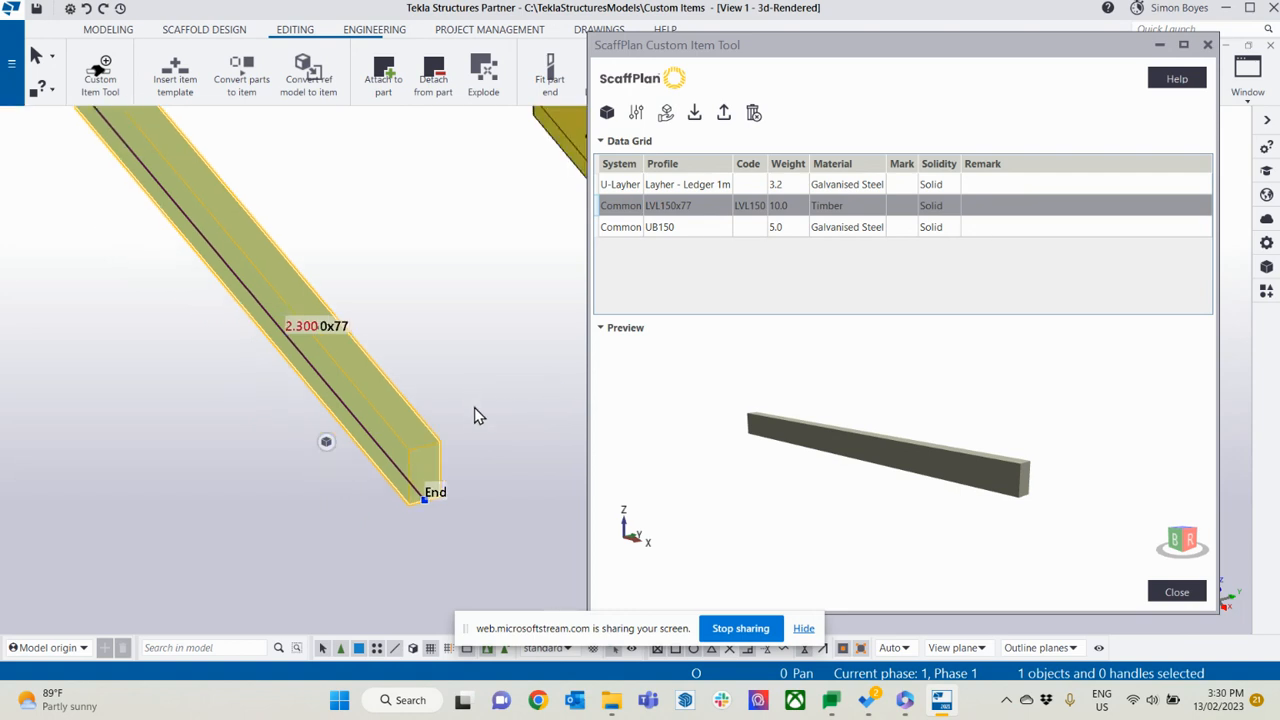
mouse_move(400, 442)
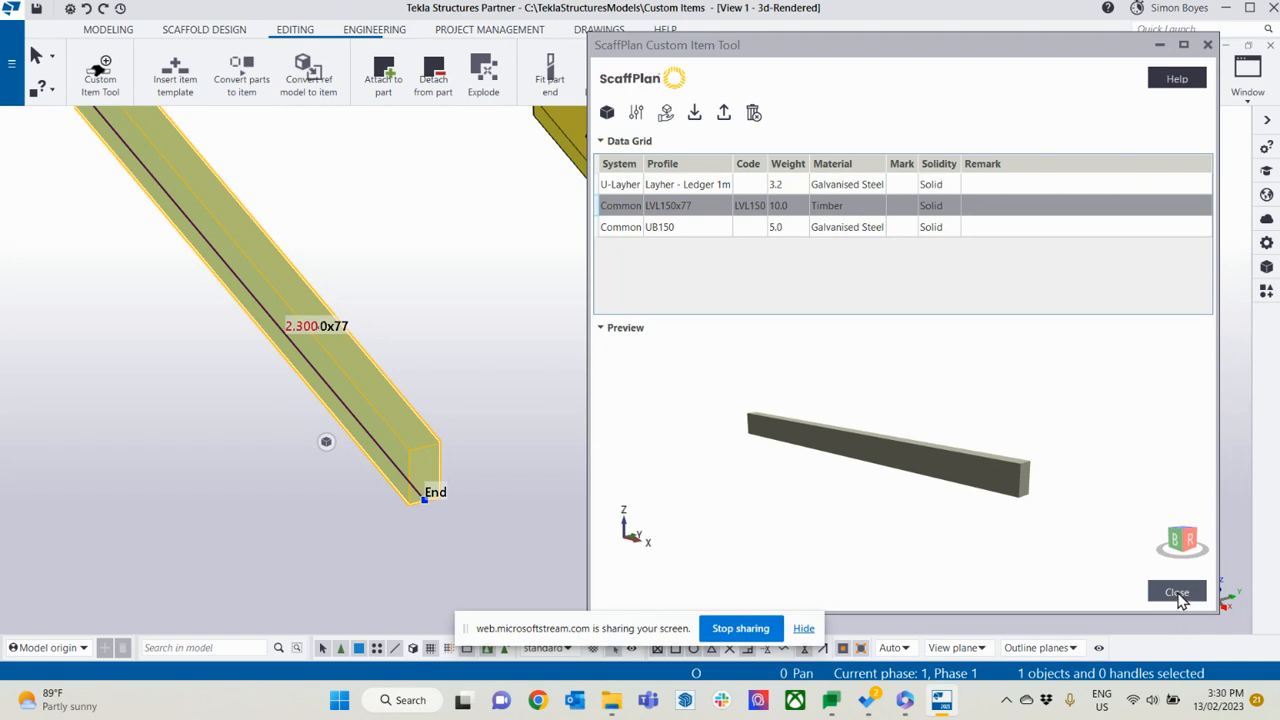
click(1176, 592)
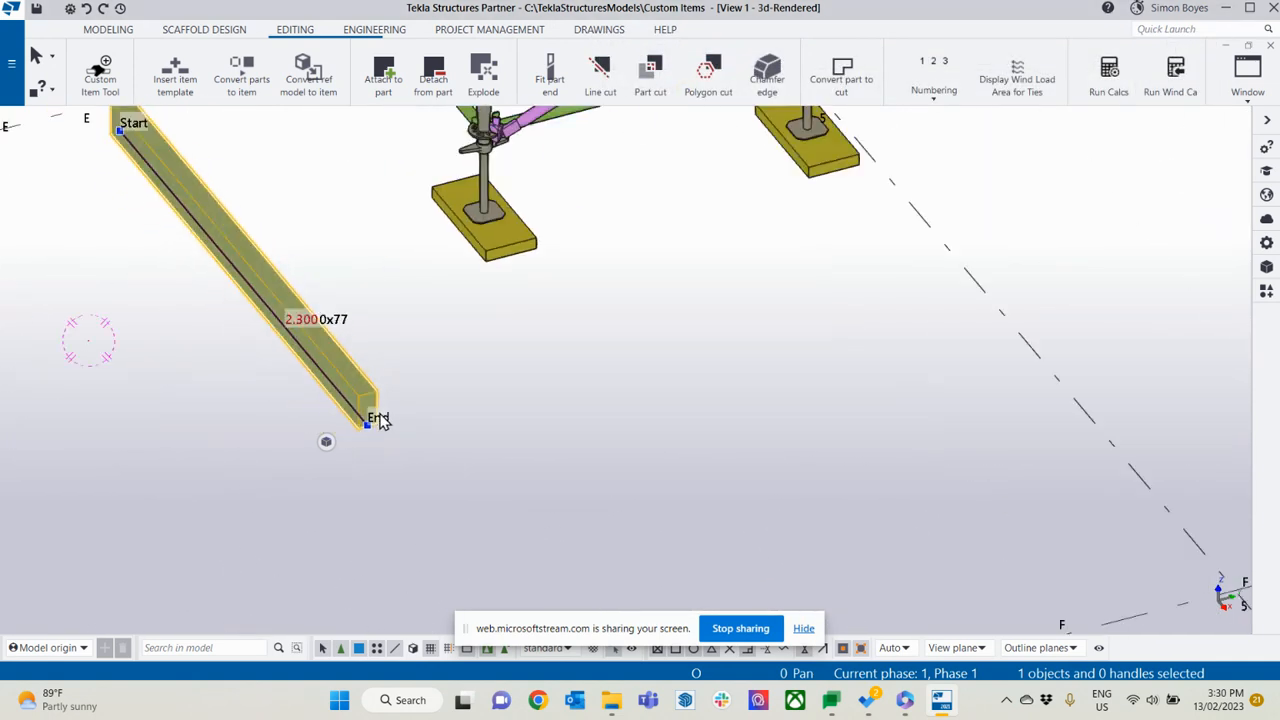
mouse_move(452, 406)
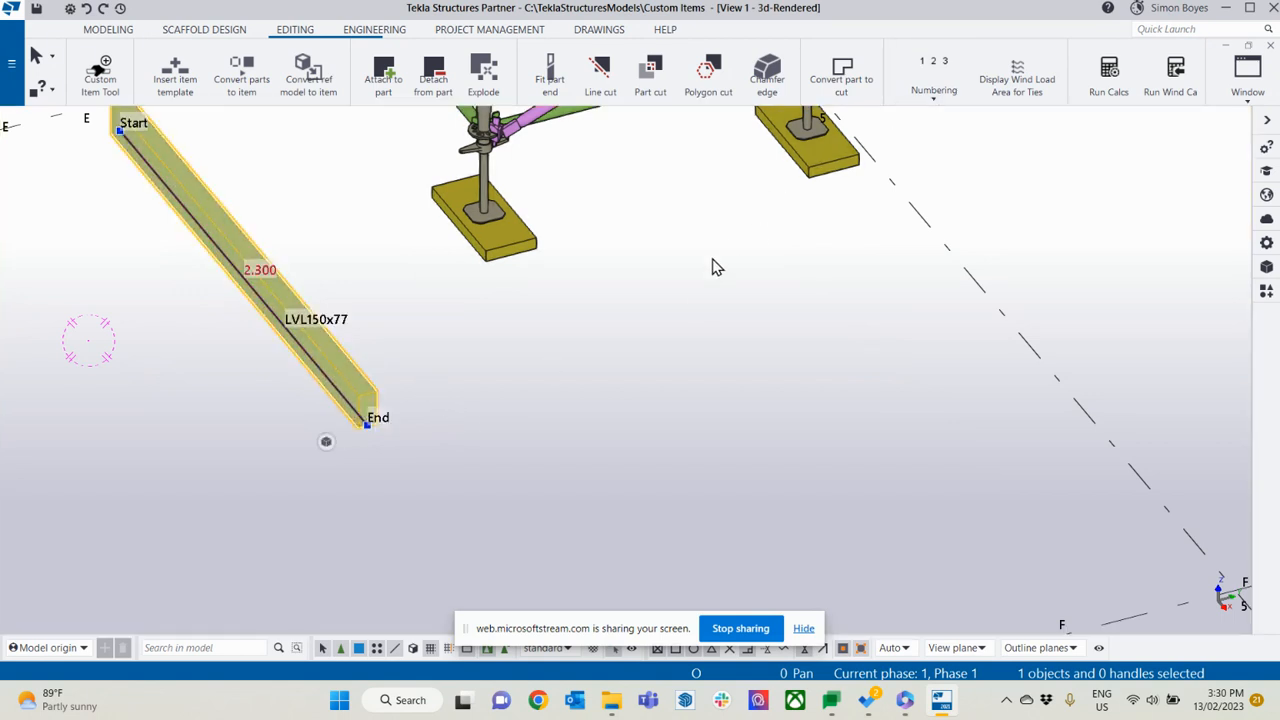
mouse_move(371, 427)
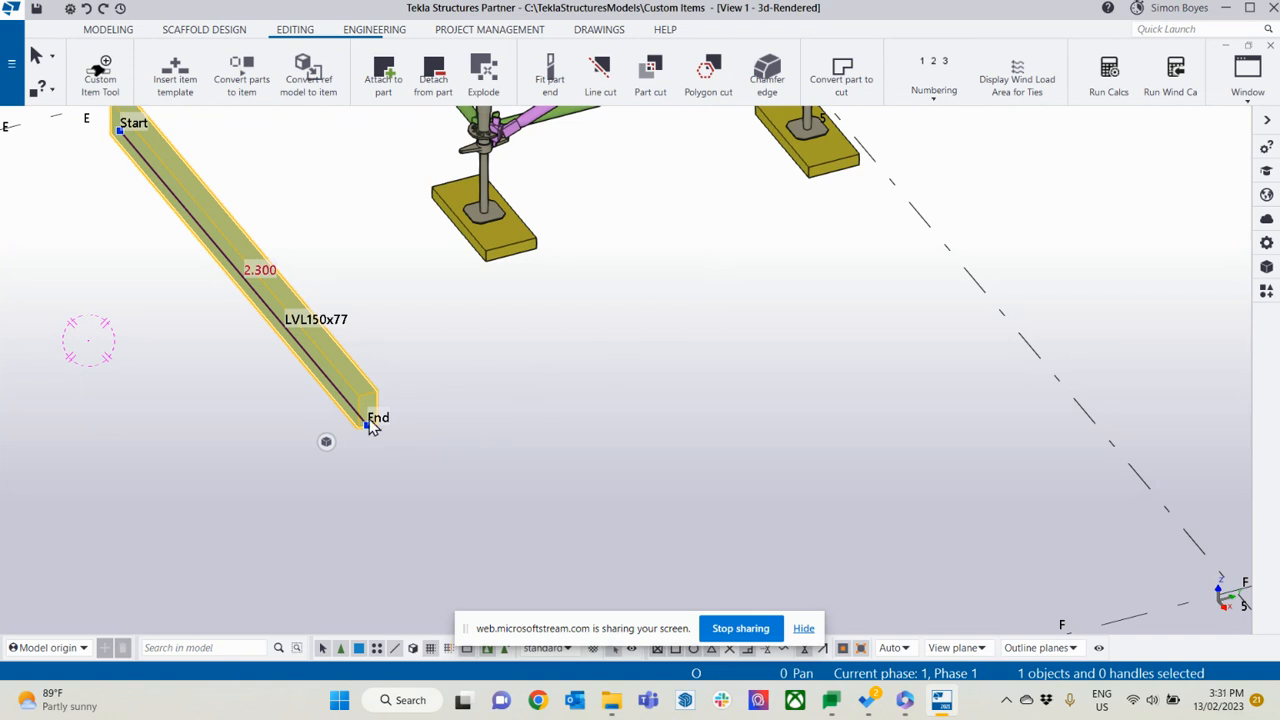
- Move the LVL150x77 item from its end corner onto a U-head atop the tower
click(368, 423)
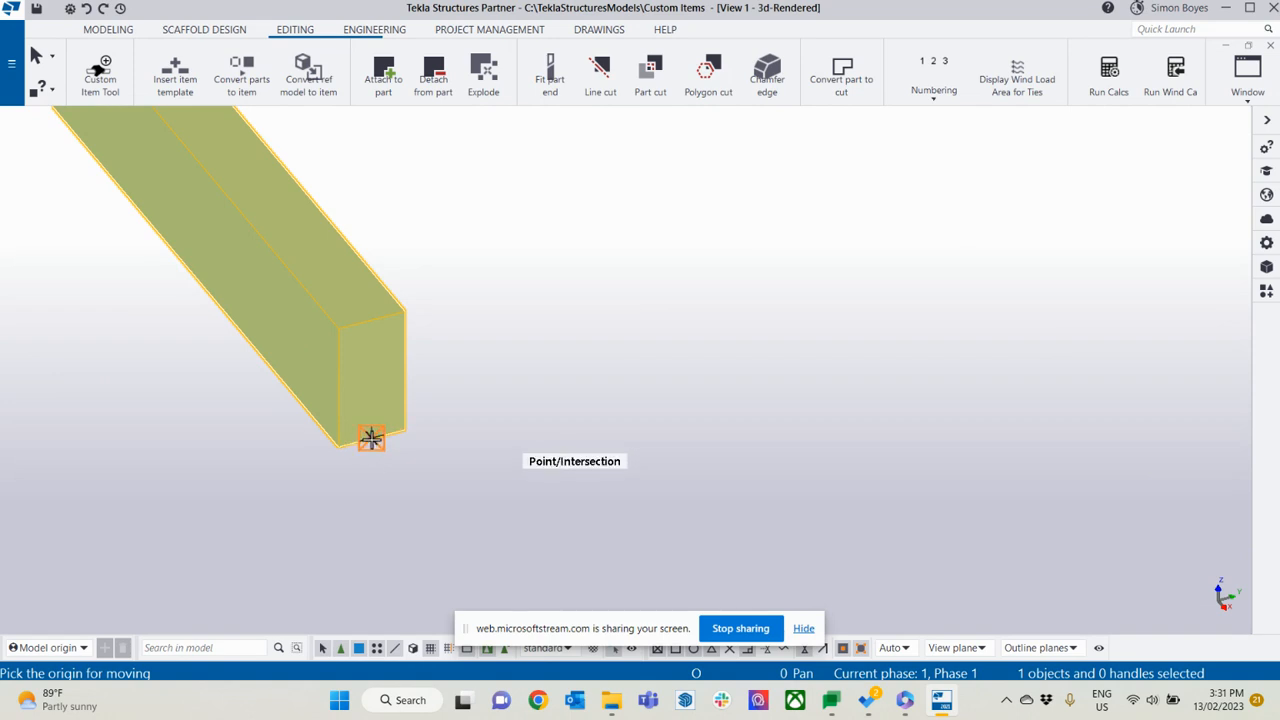
click(371, 438)
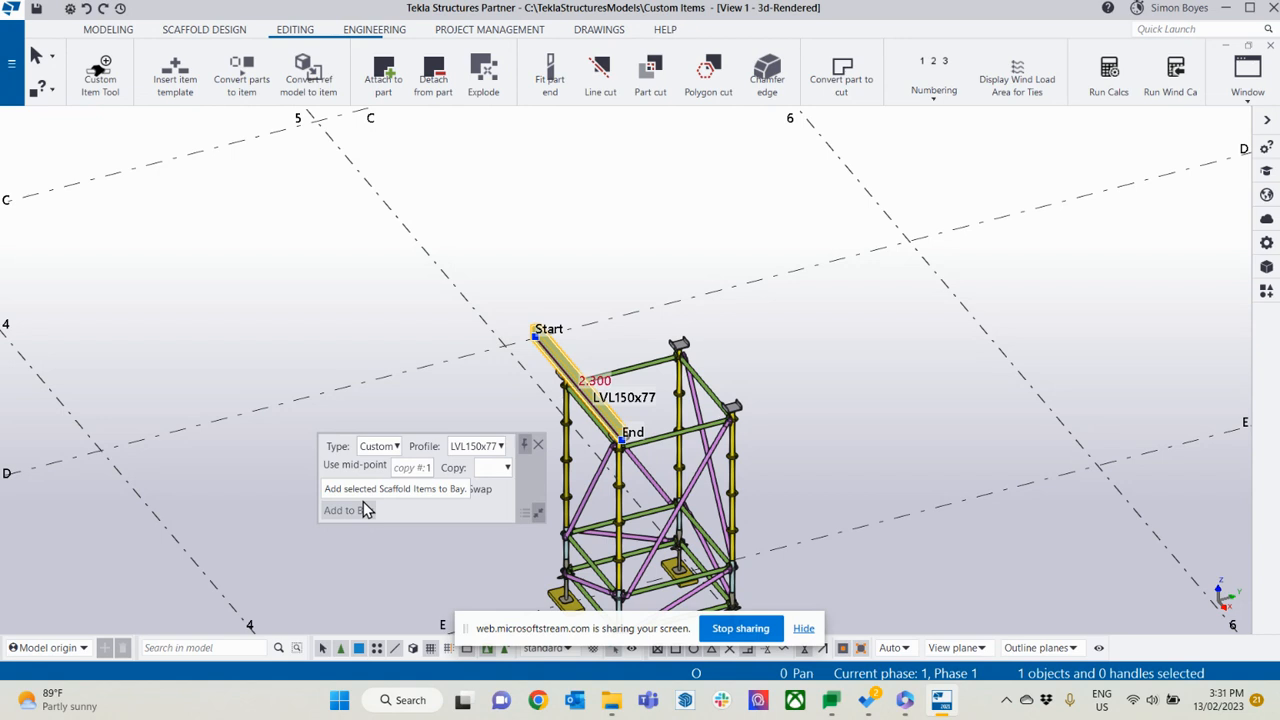
- Copy the LVL150x77 item to another object for the second U-head
click(492, 467)
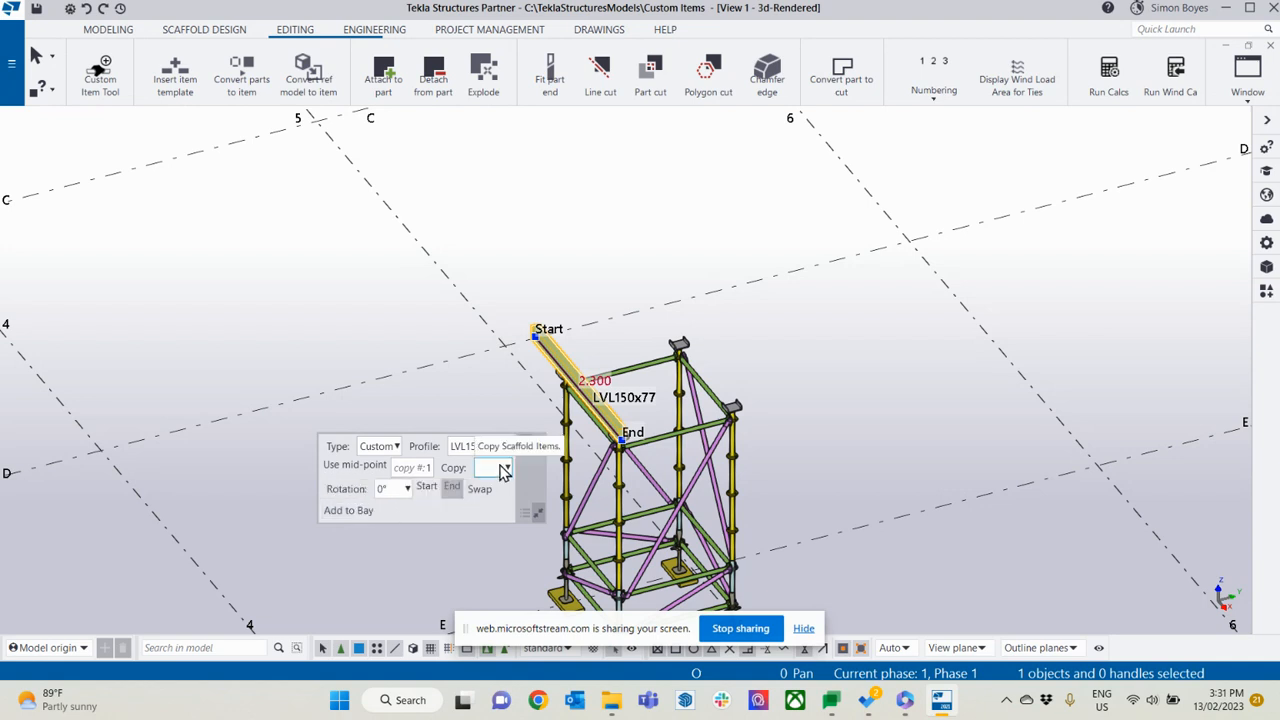
click(505, 467)
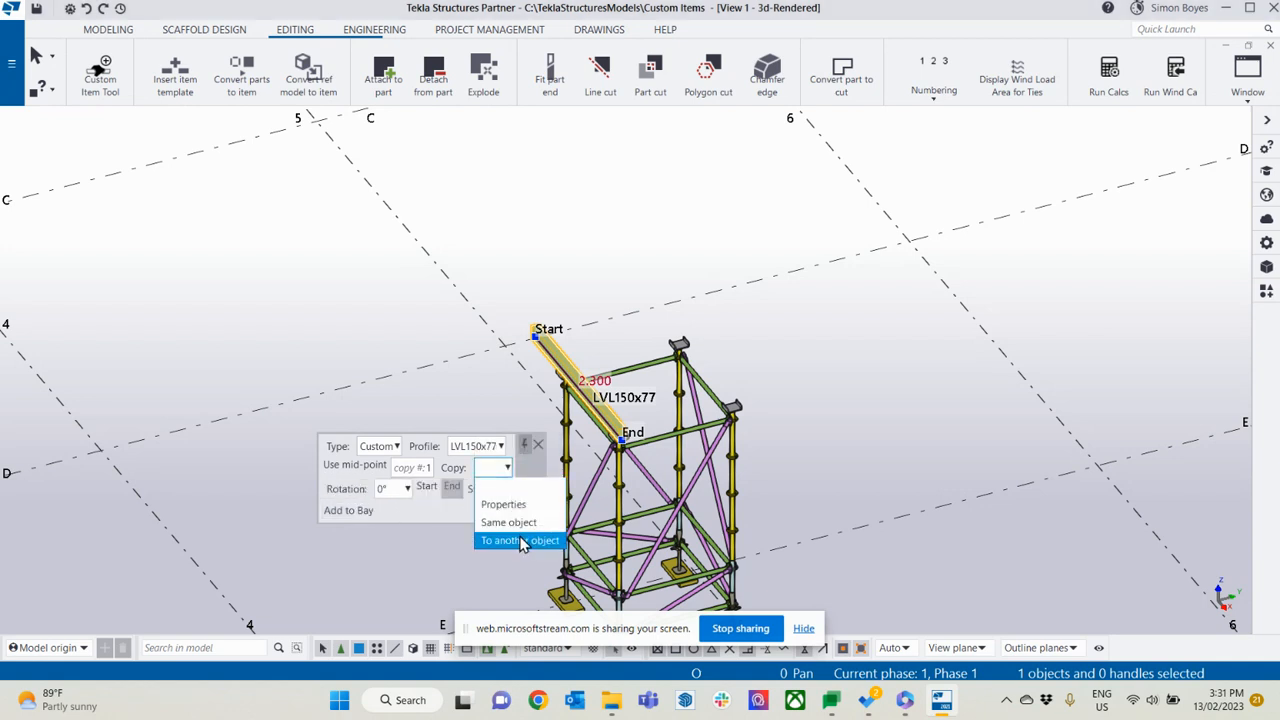
click(519, 540)
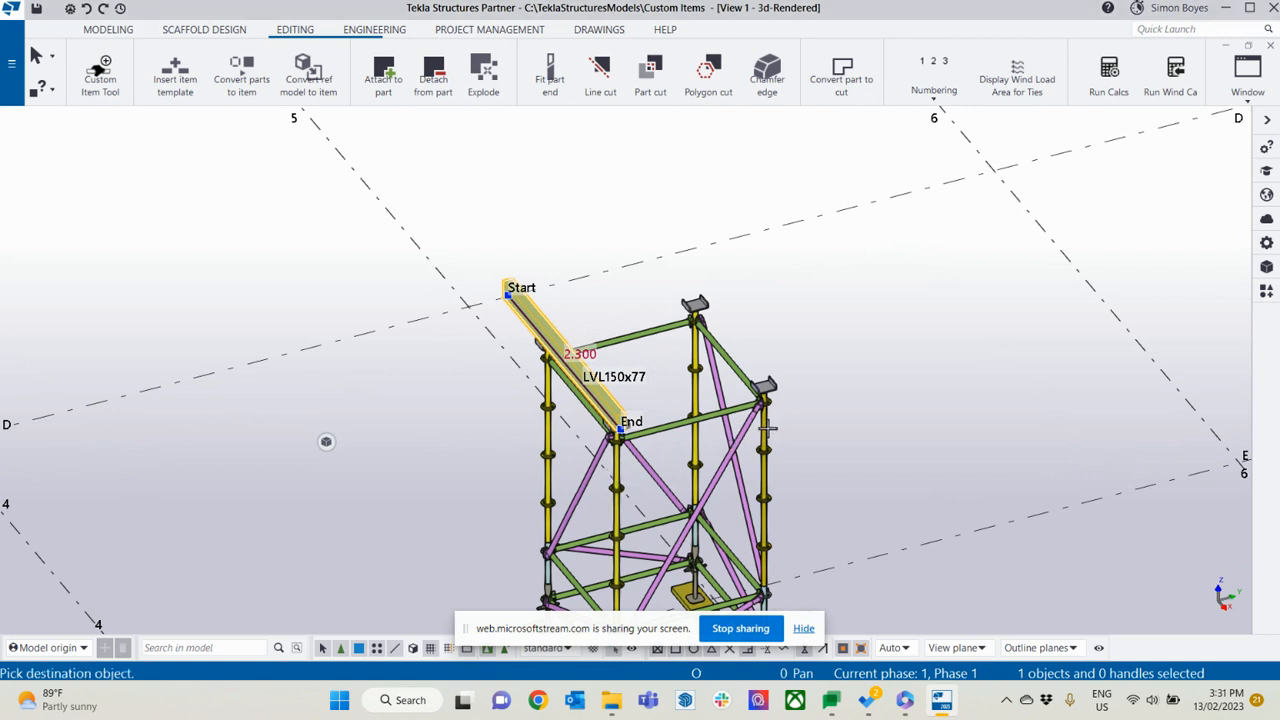
mouse_move(765, 431)
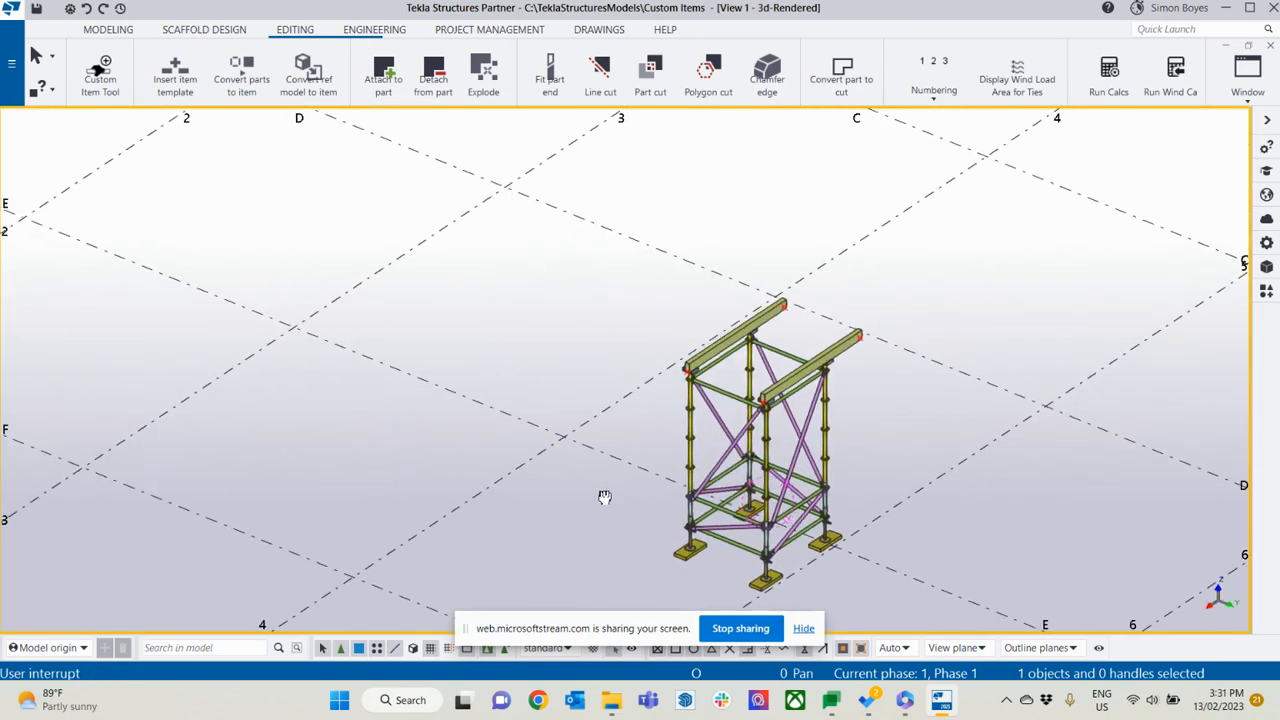
scroll(up, 3)
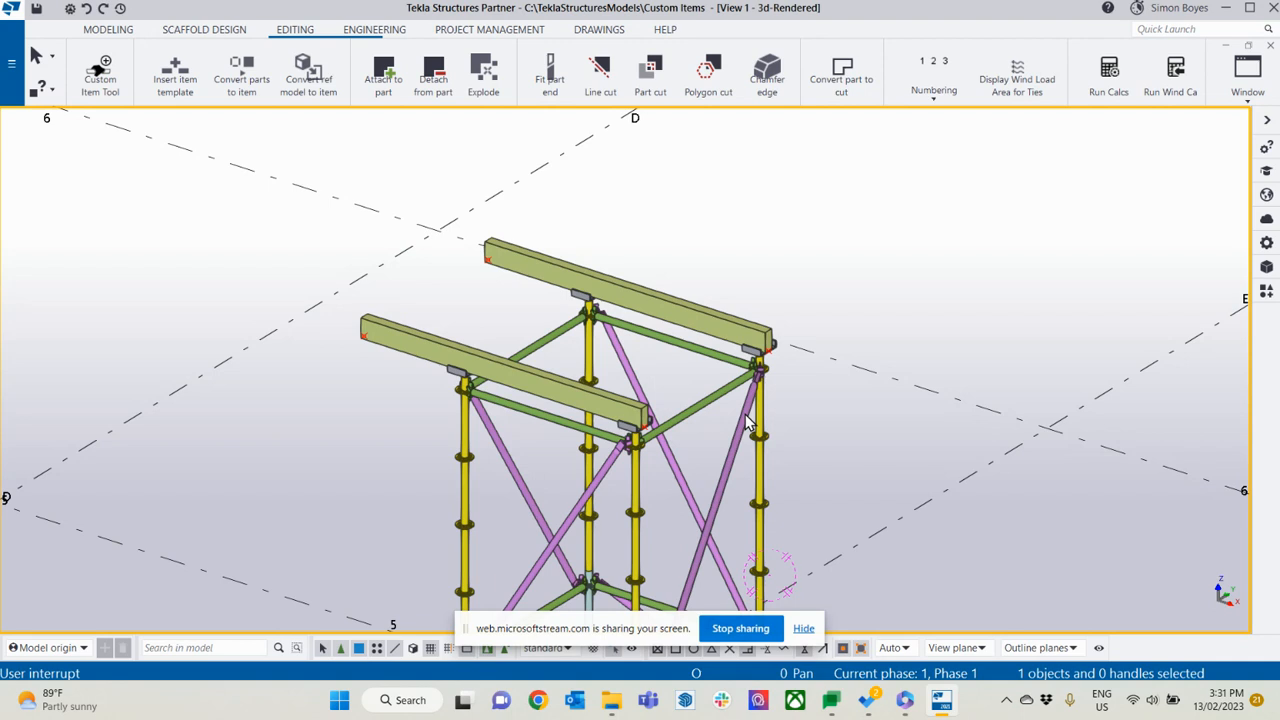
mouse_move(872, 405)
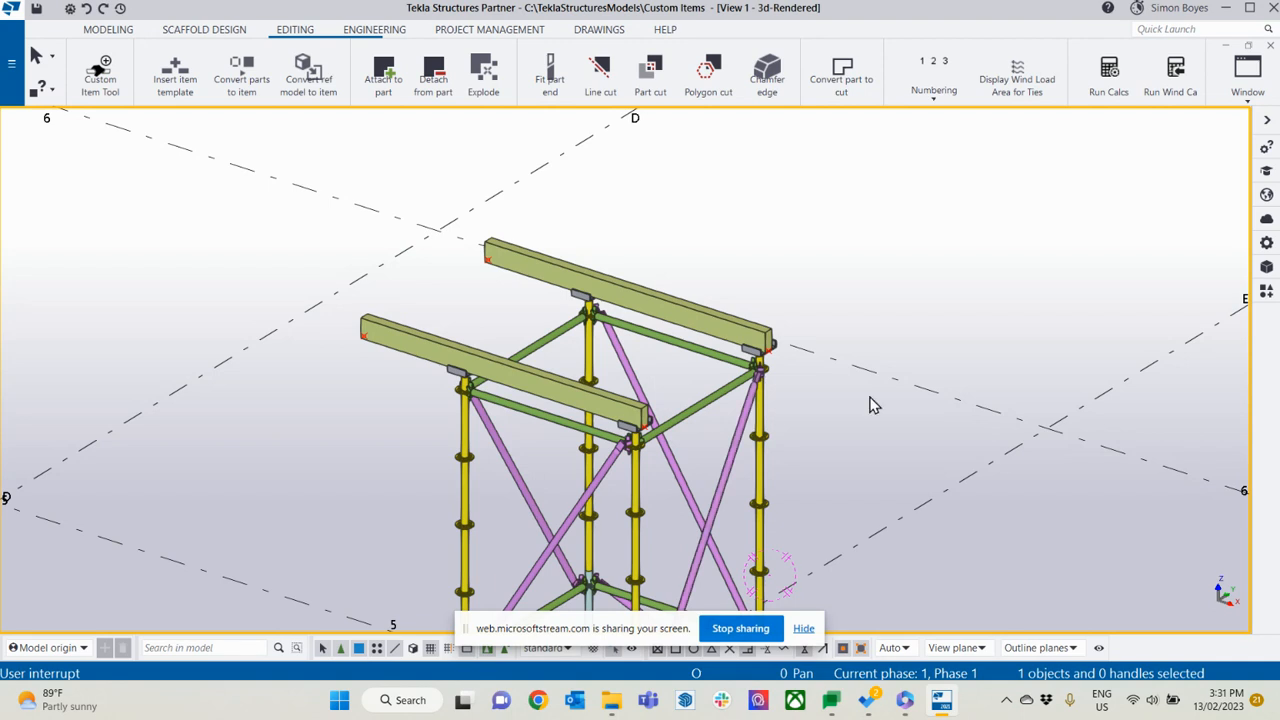